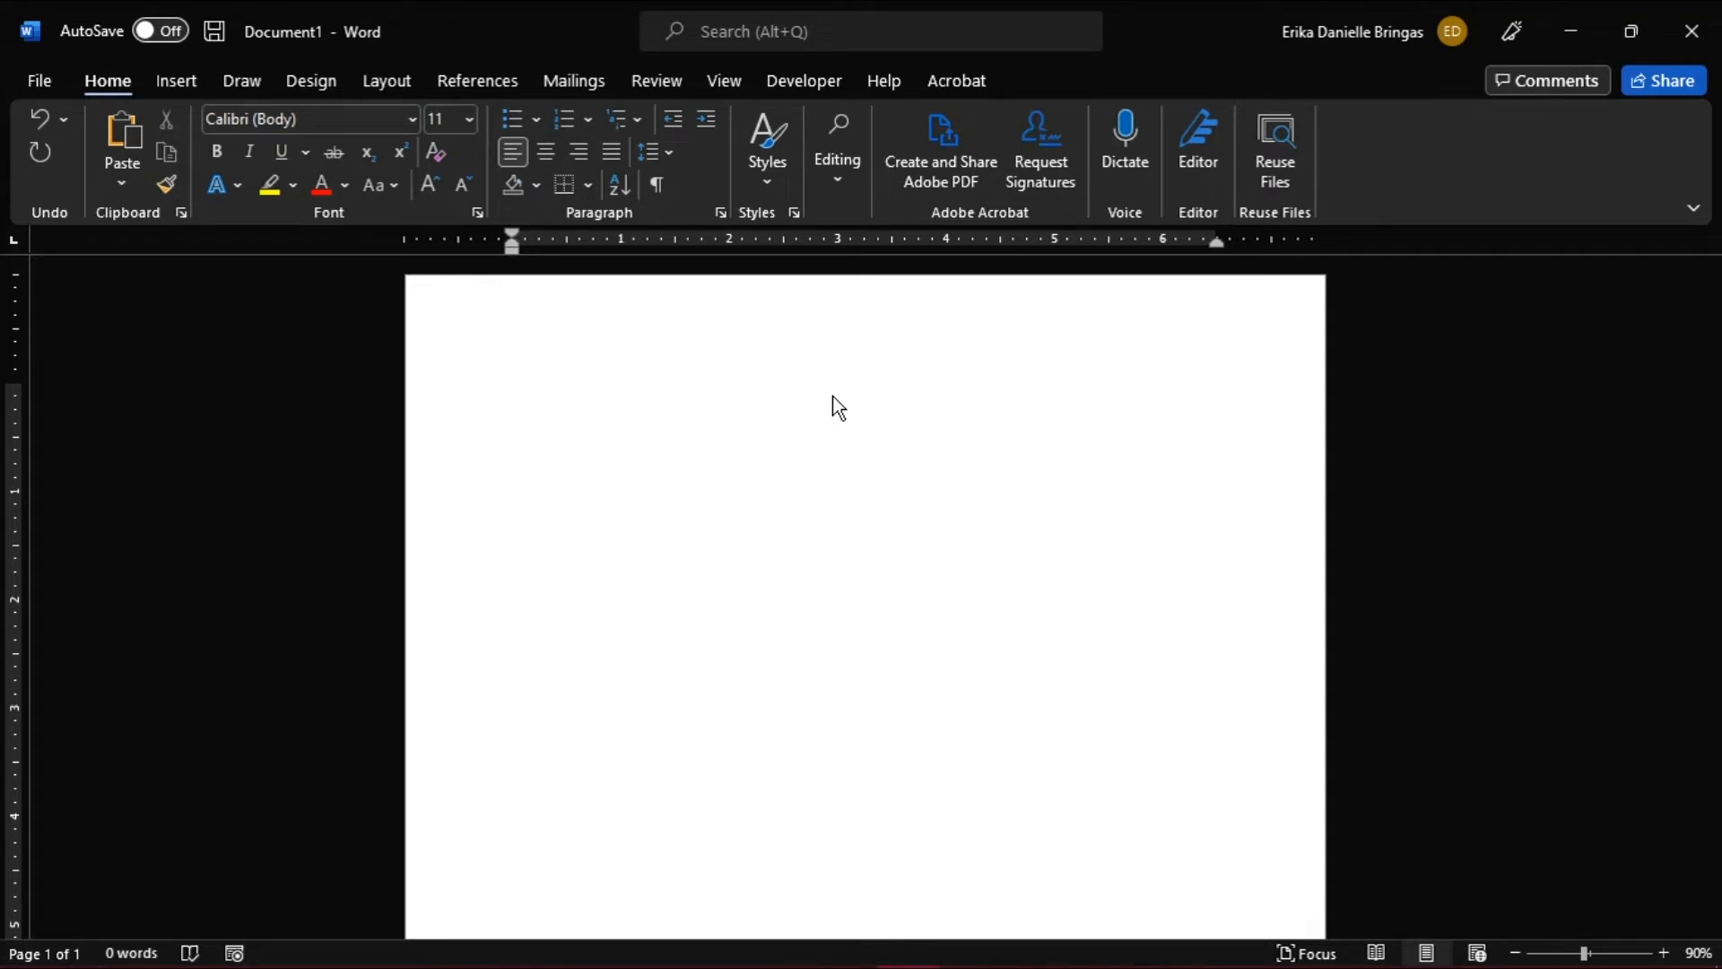
- Draw a tall Snip Same Side Corner Rectangle on the blank page
click(513, 392)
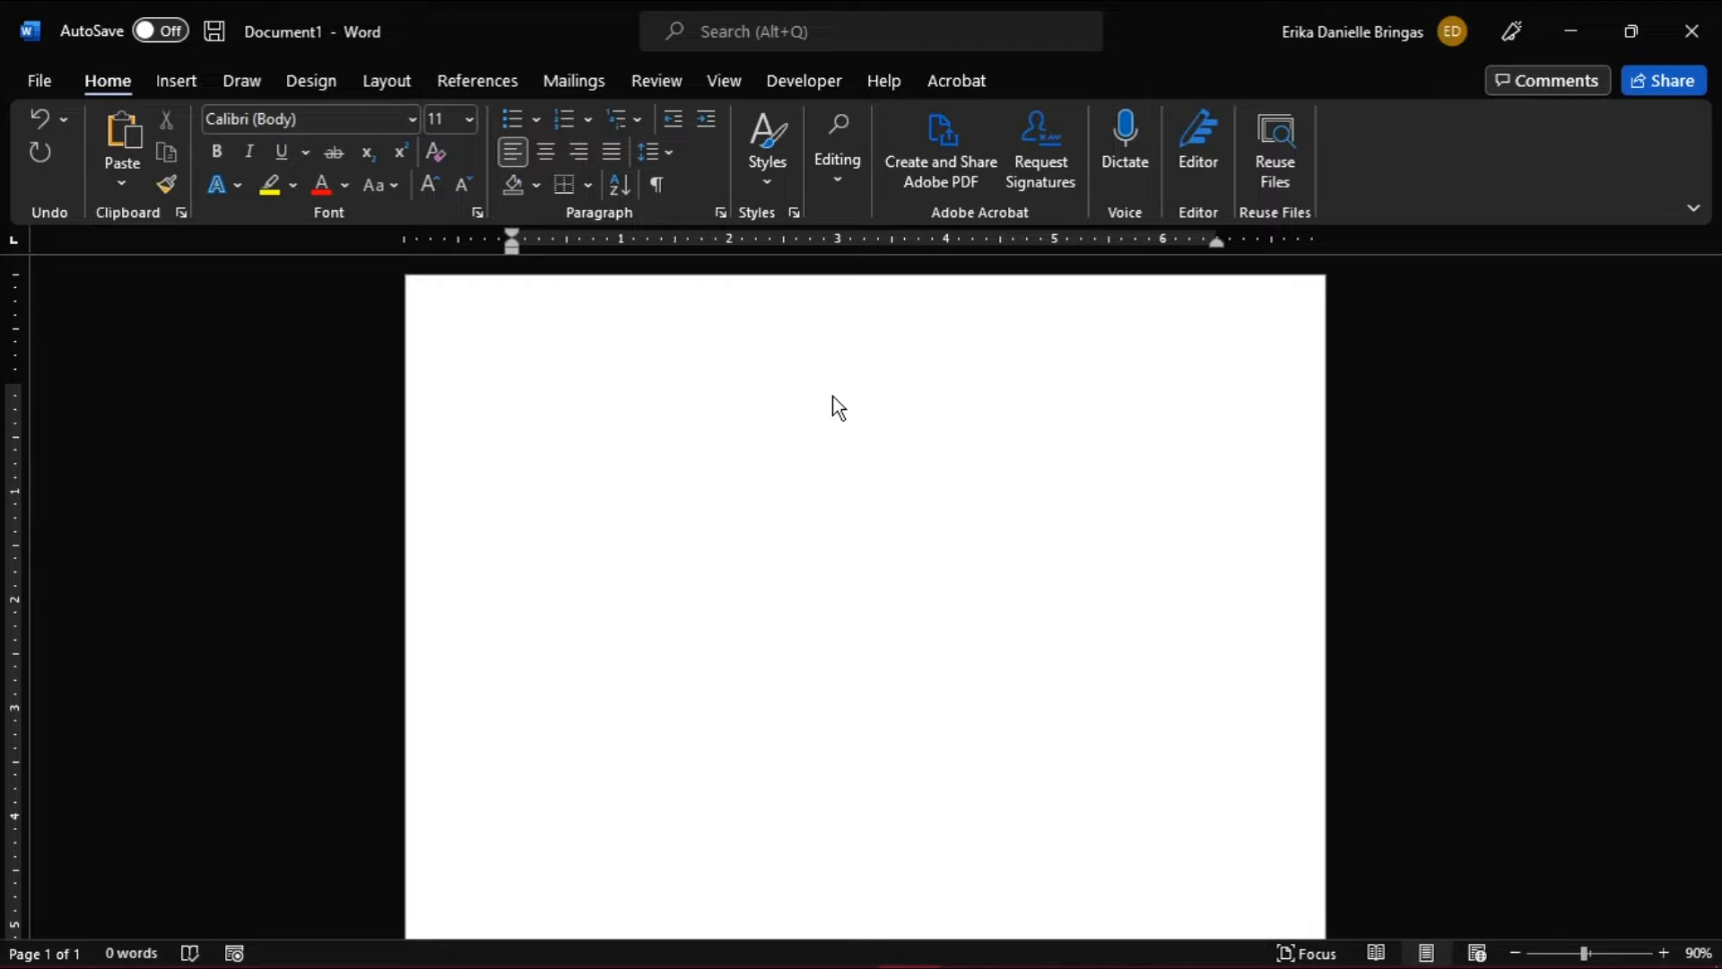
click(512, 392)
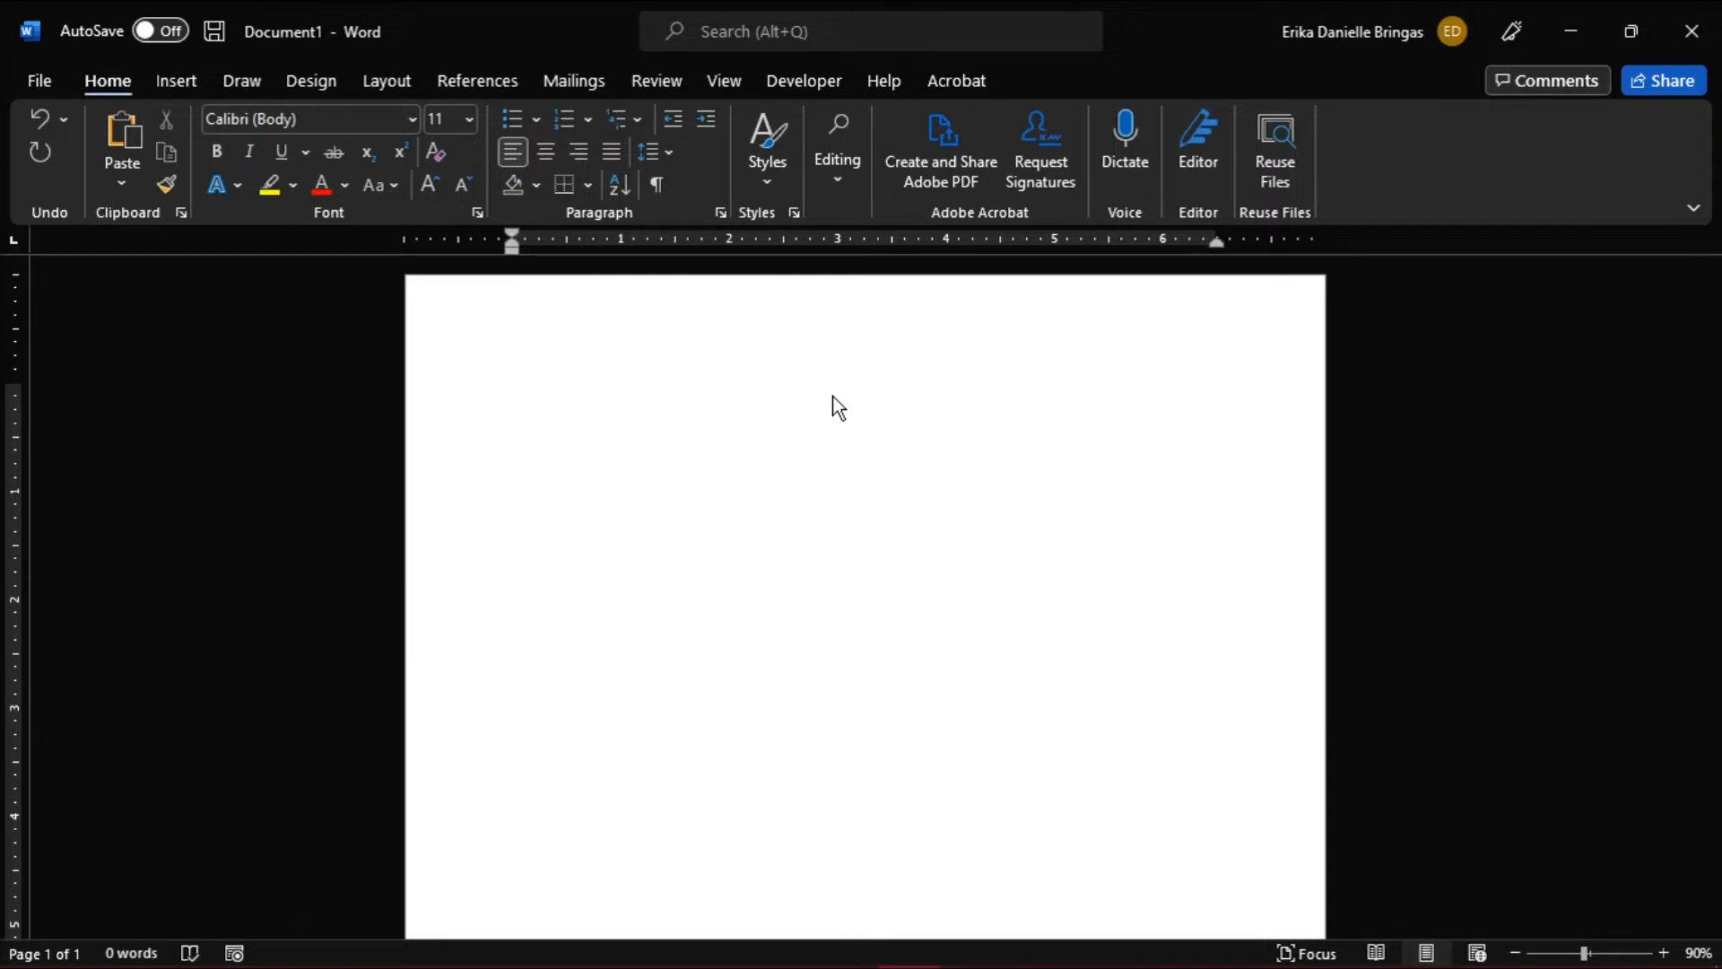
click(513, 392)
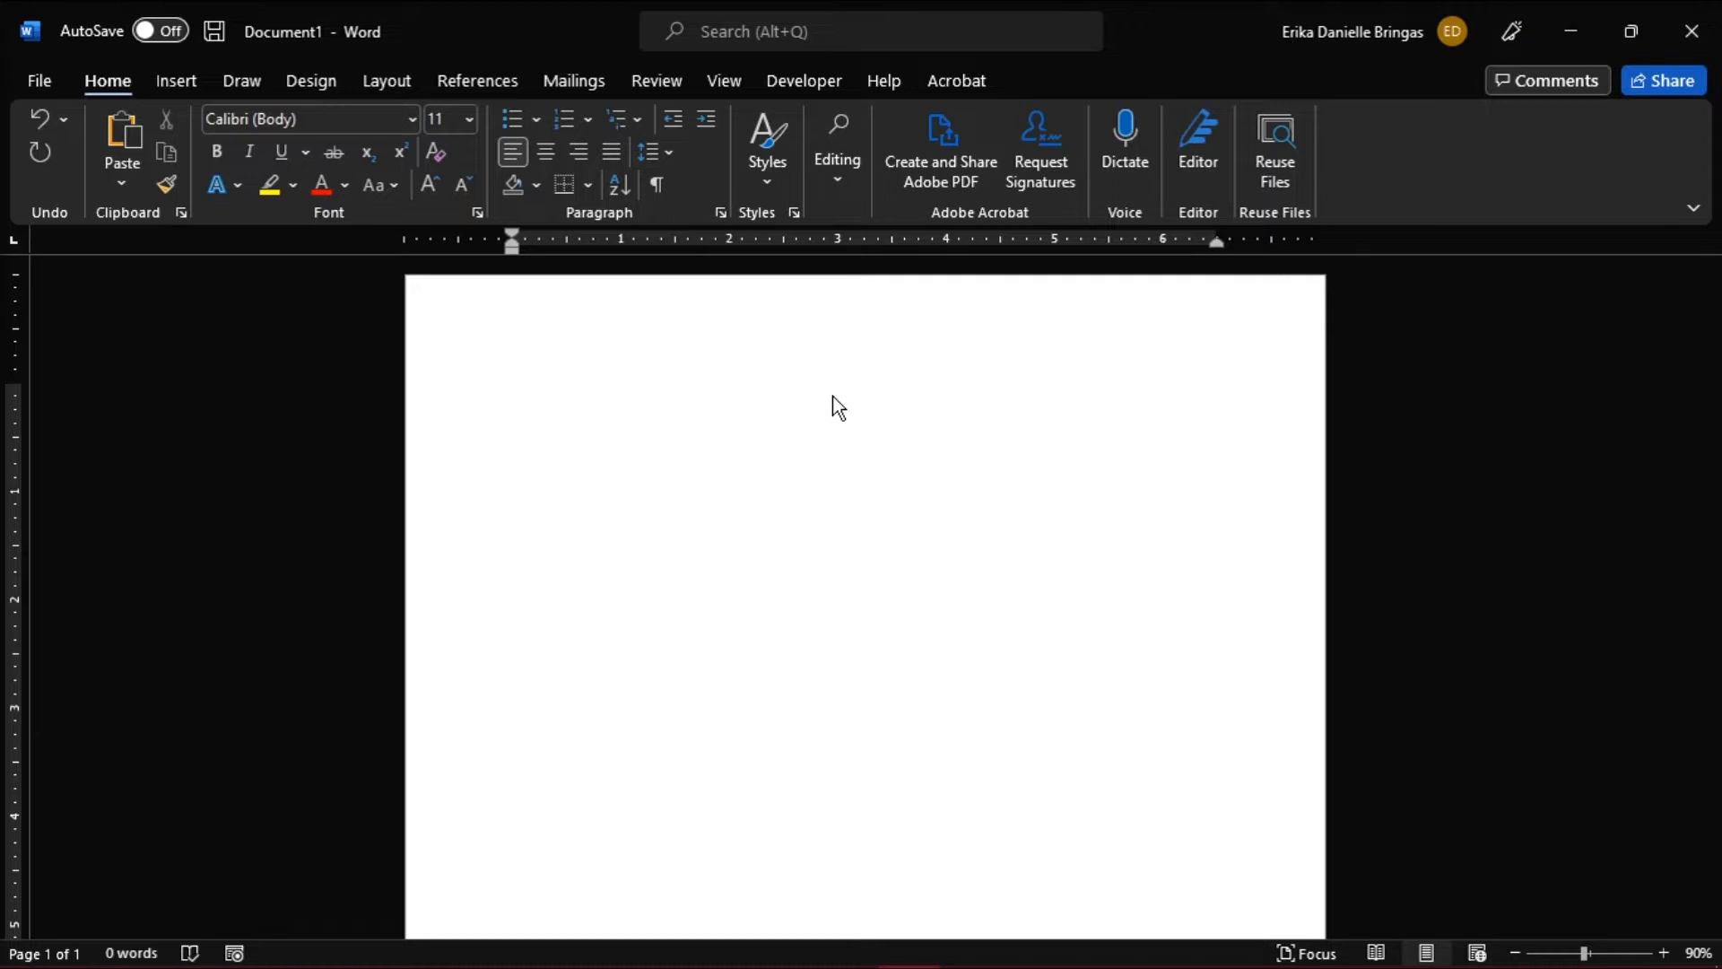
click(513, 393)
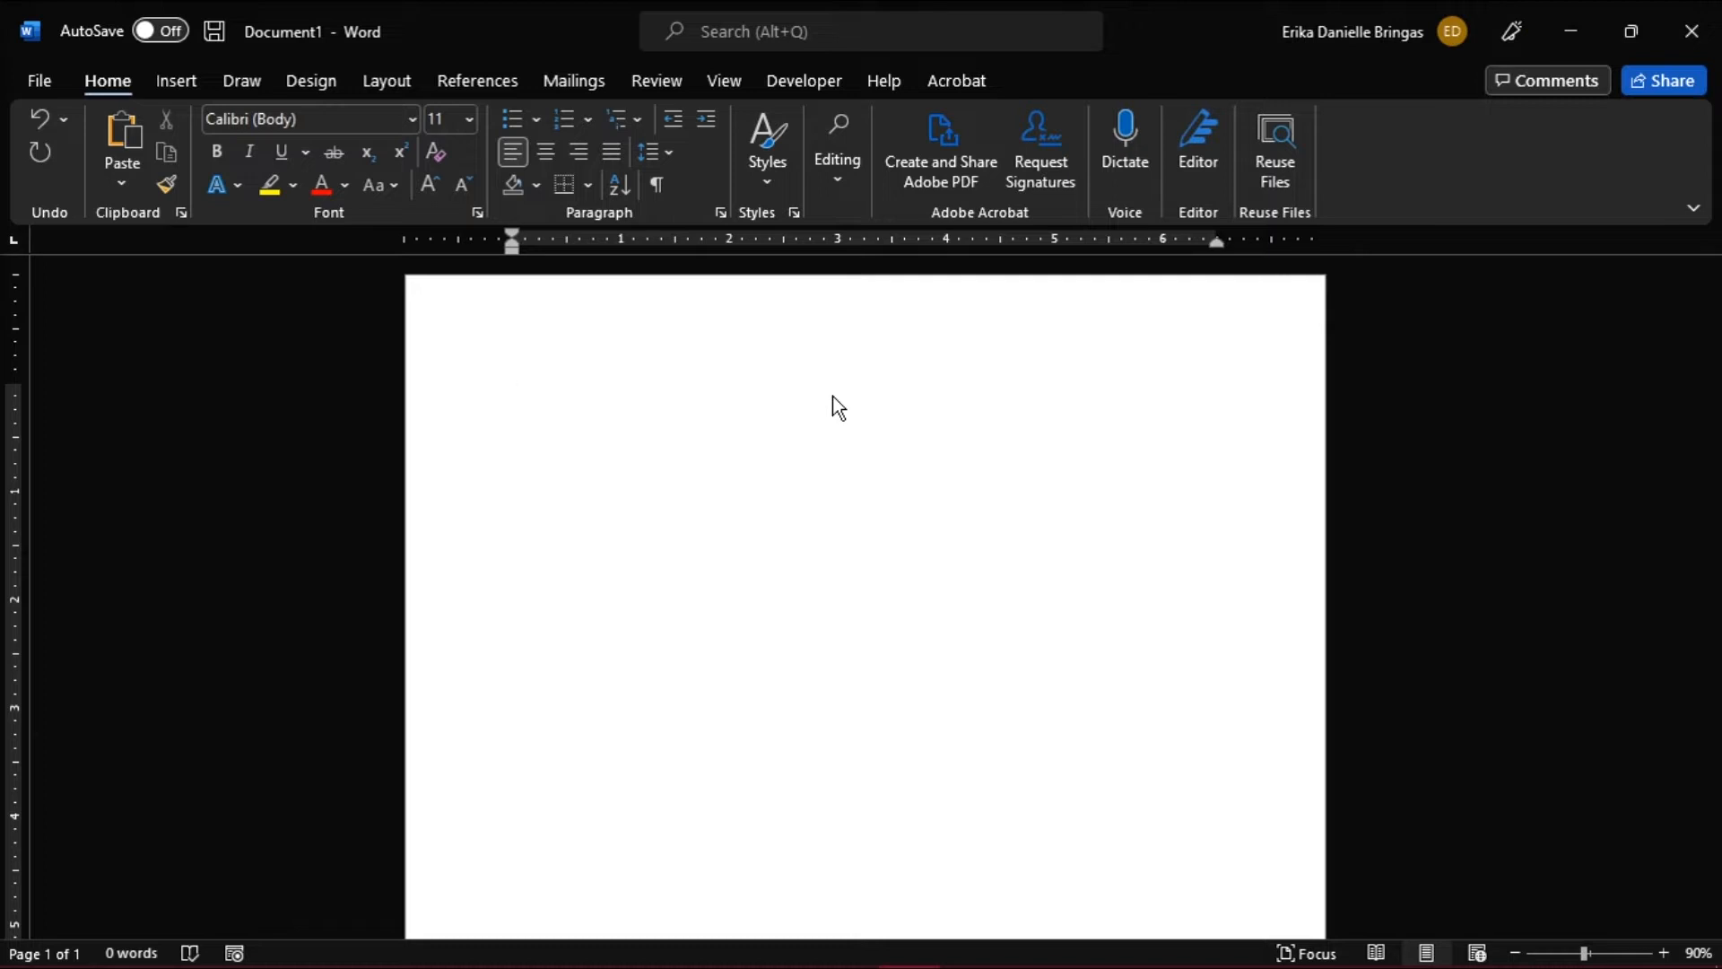
click(513, 391)
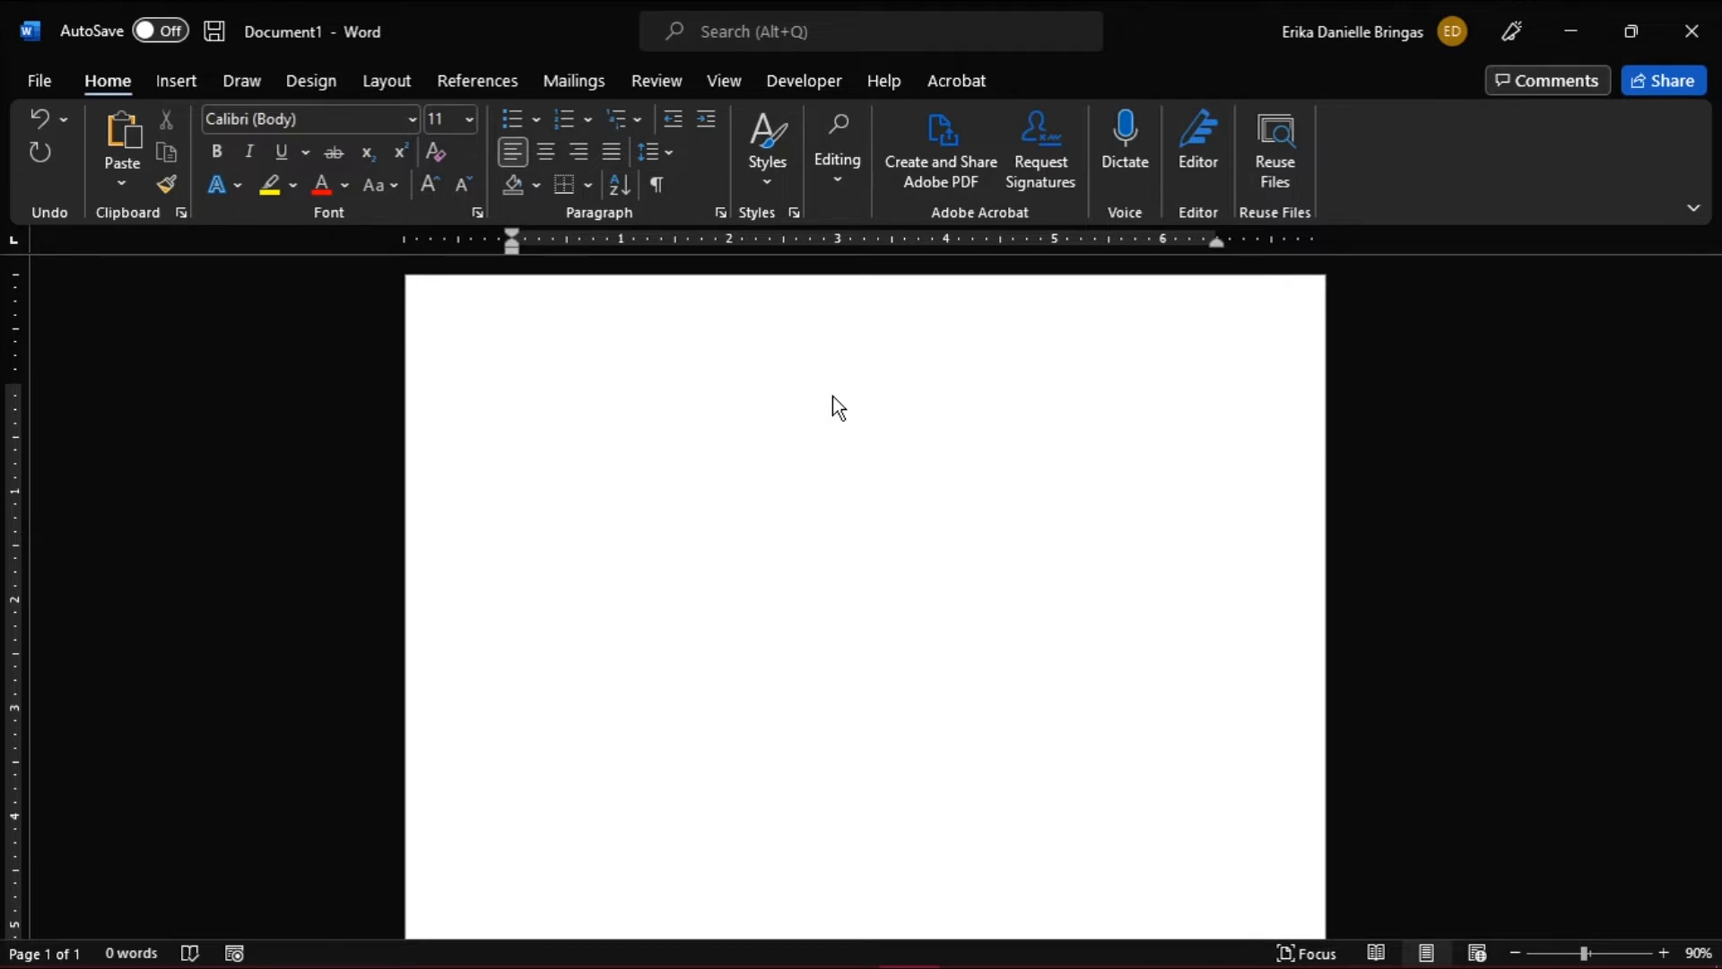
click(513, 392)
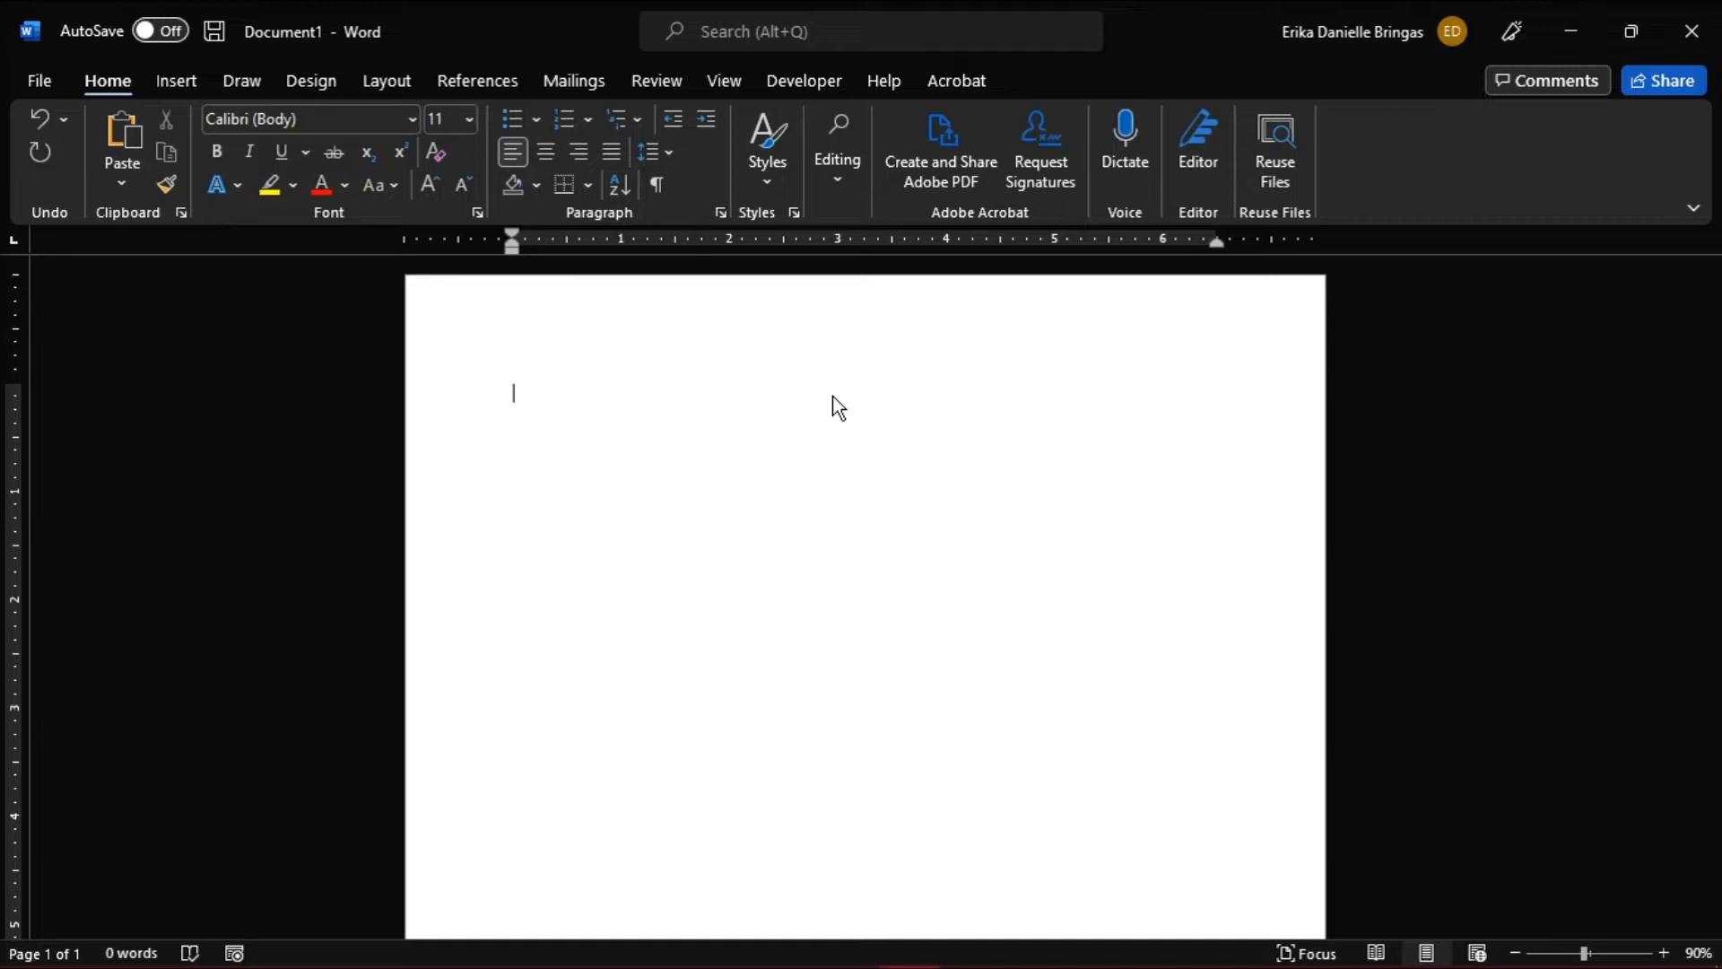
mouse_move(765, 378)
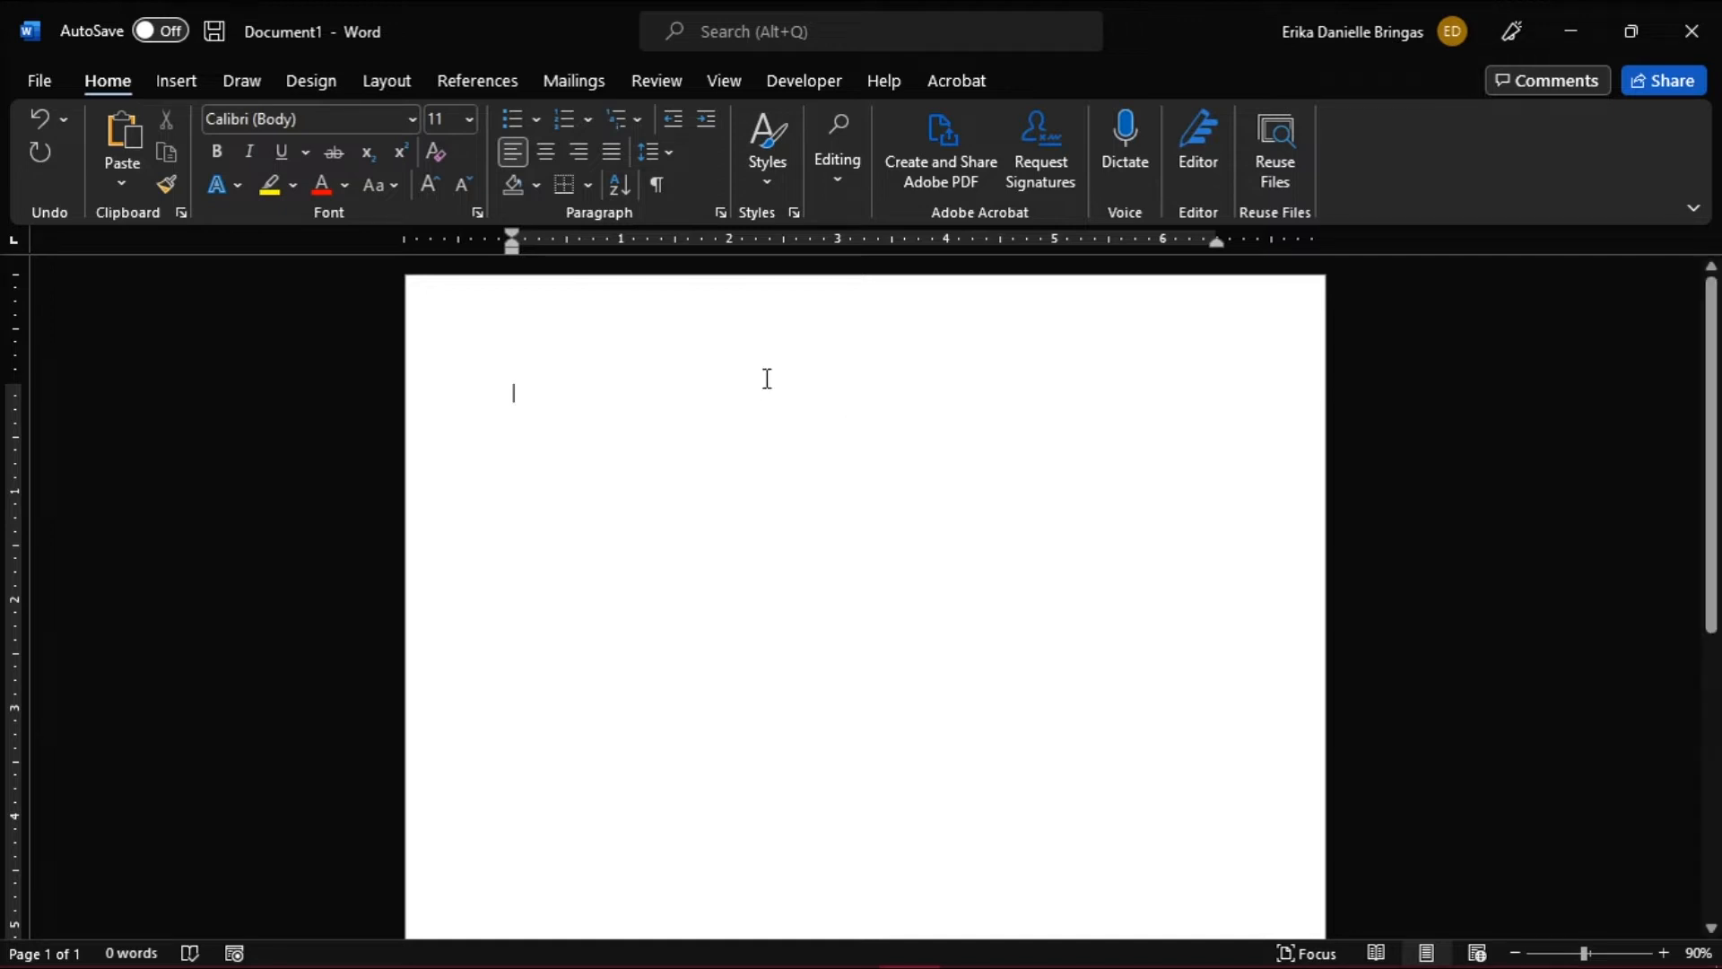
click(175, 79)
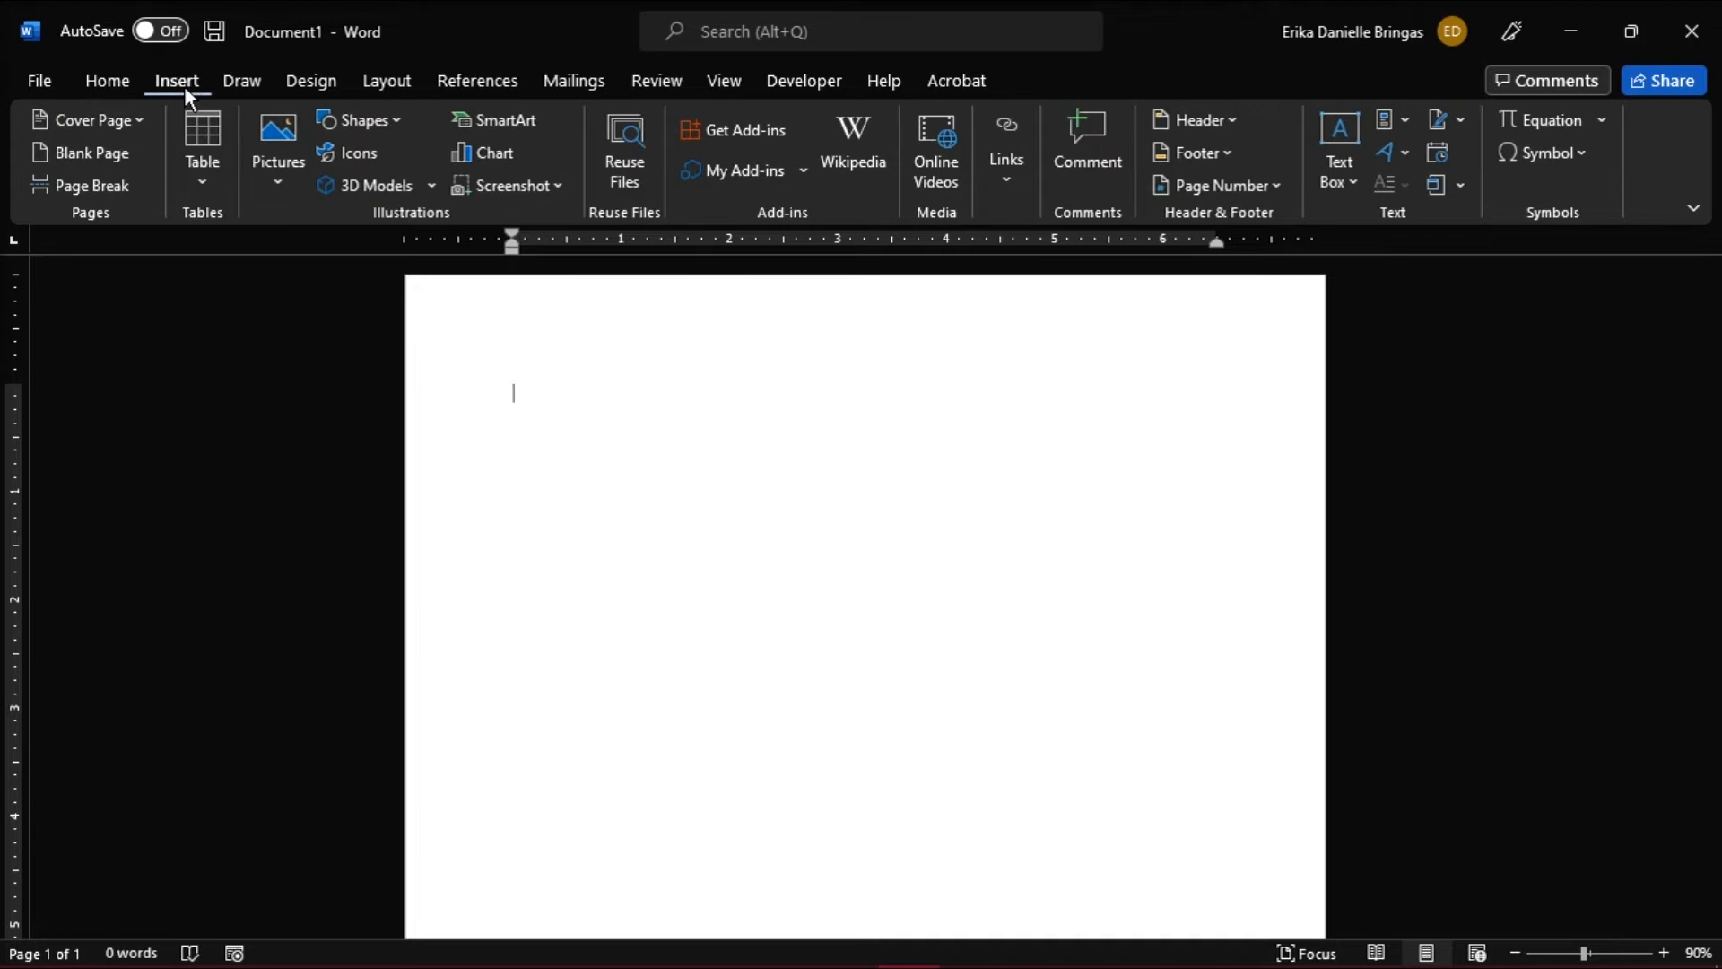
click(361, 119)
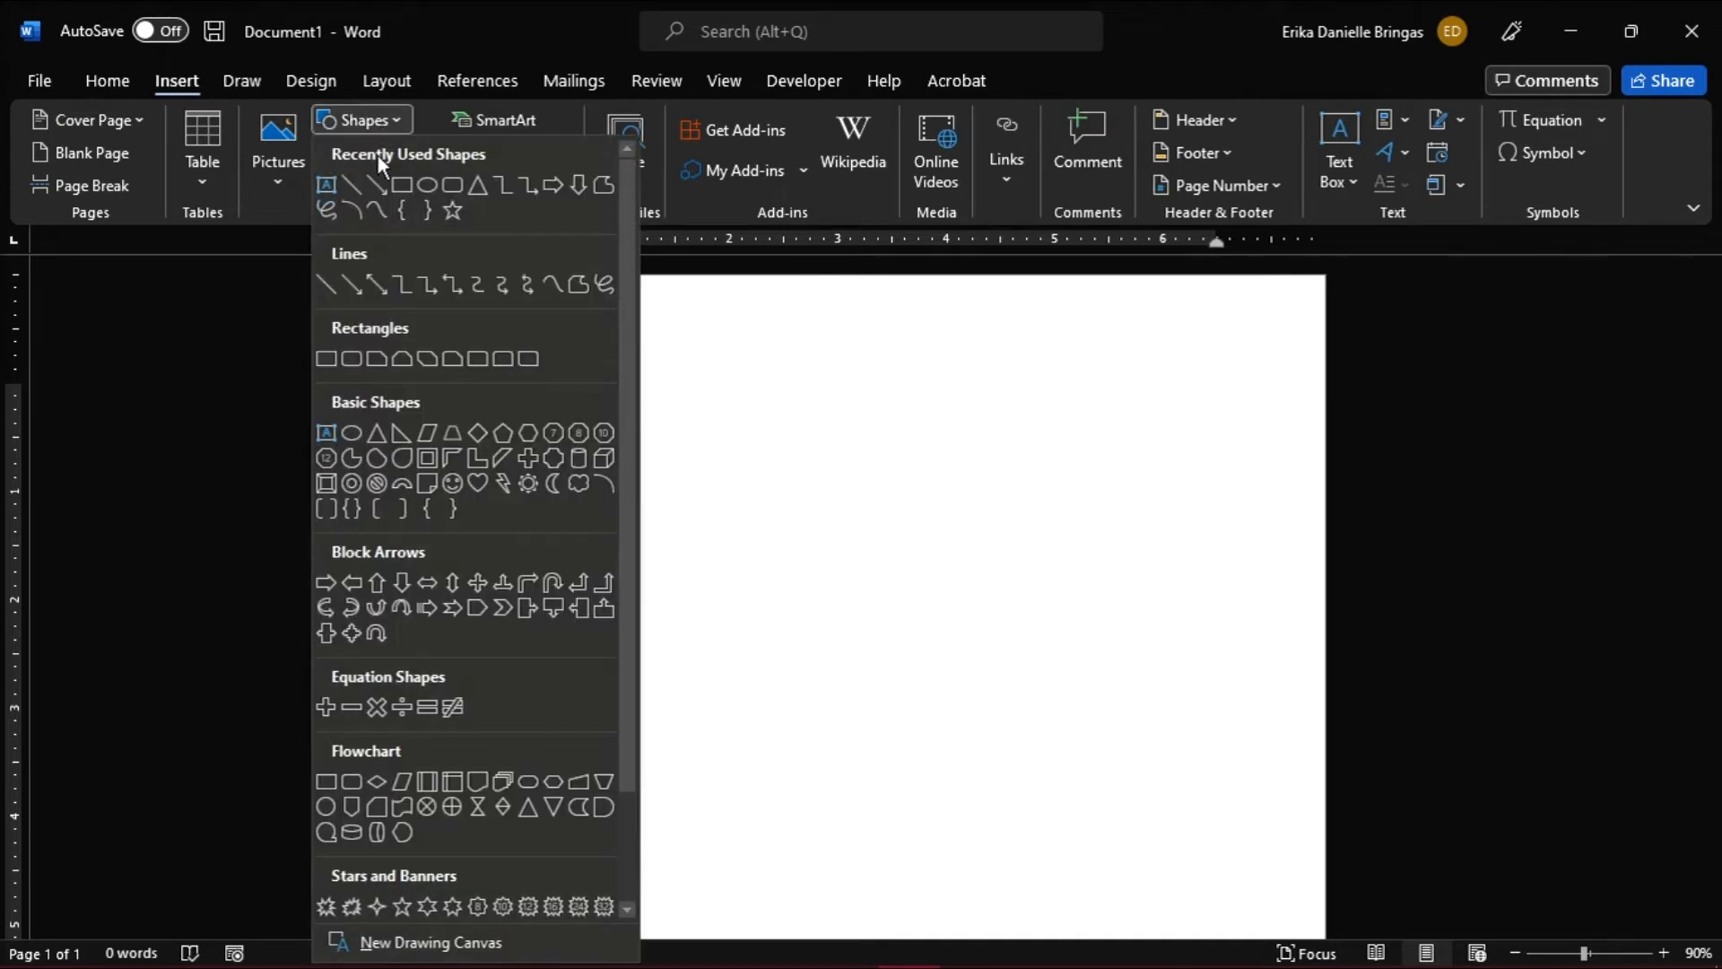
mouse_move(469, 333)
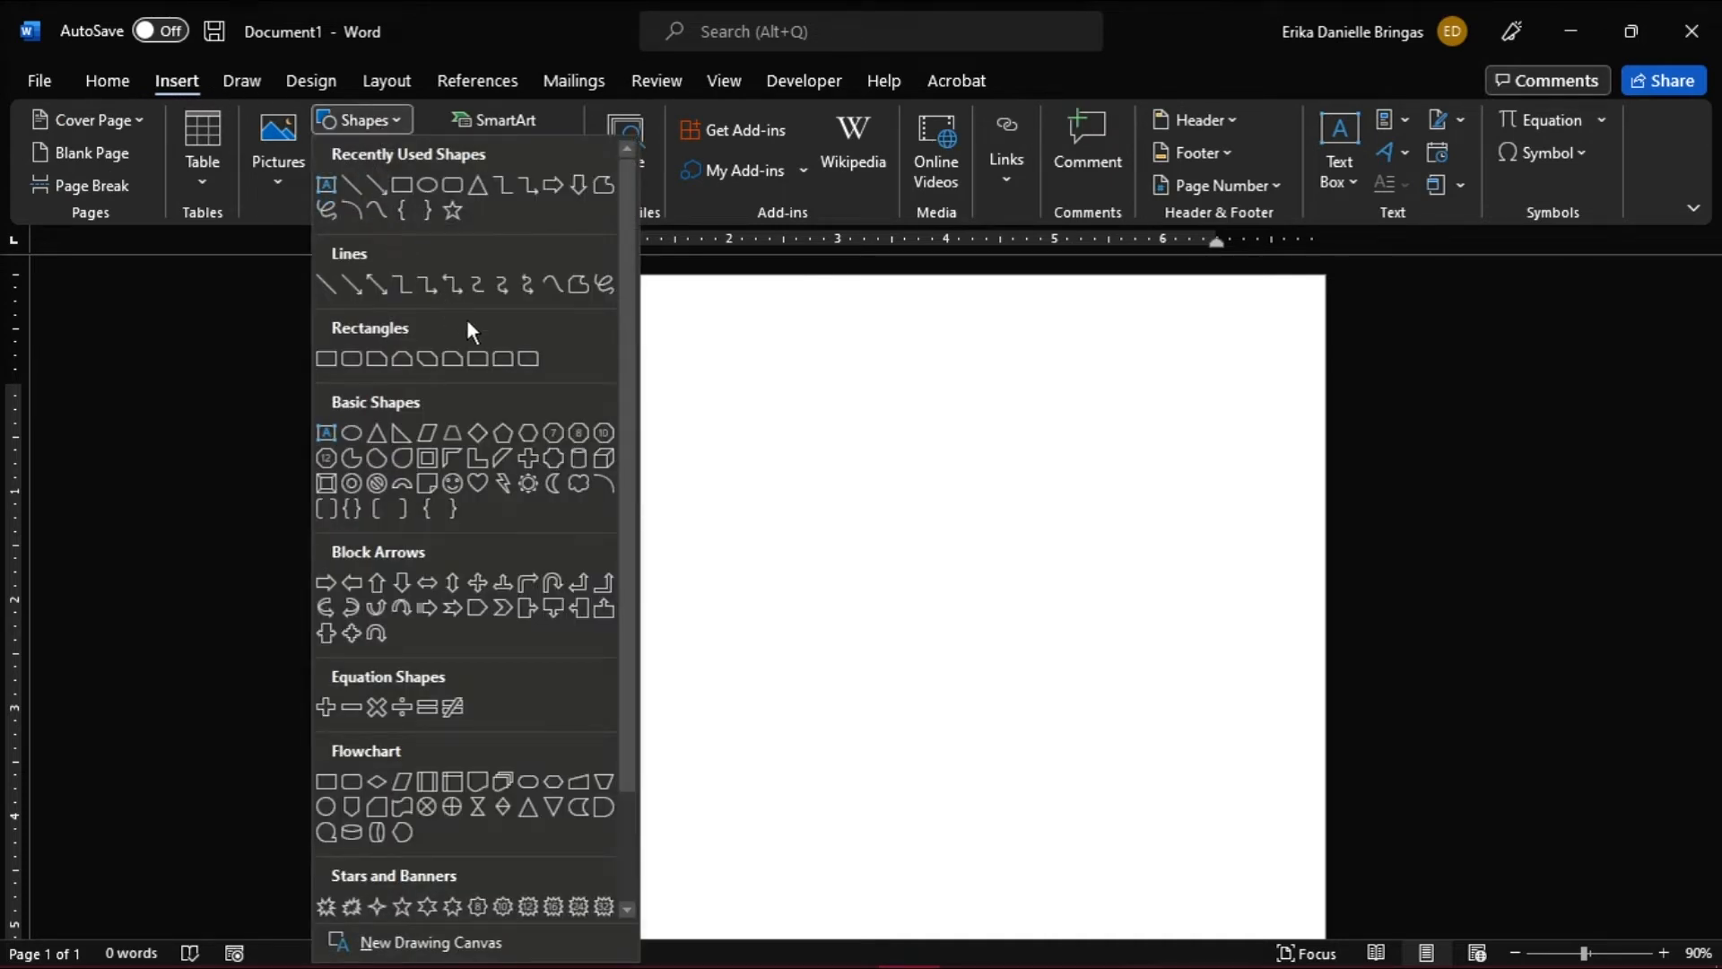
click(325, 357)
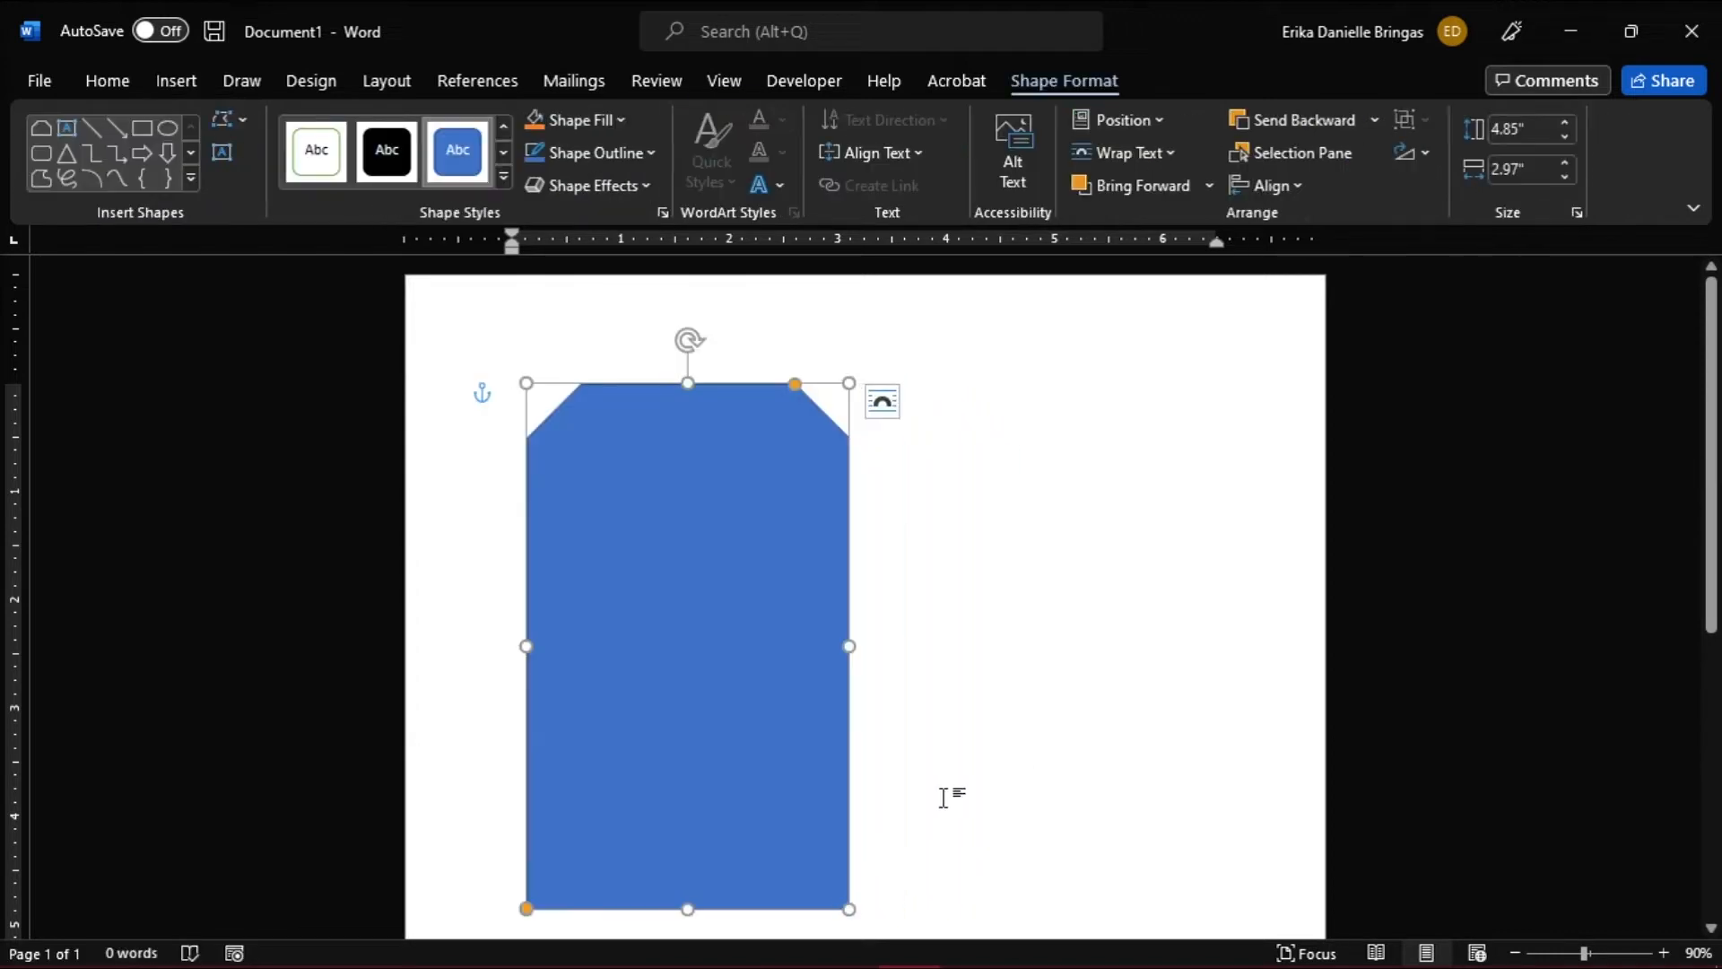
mouse_move(762, 617)
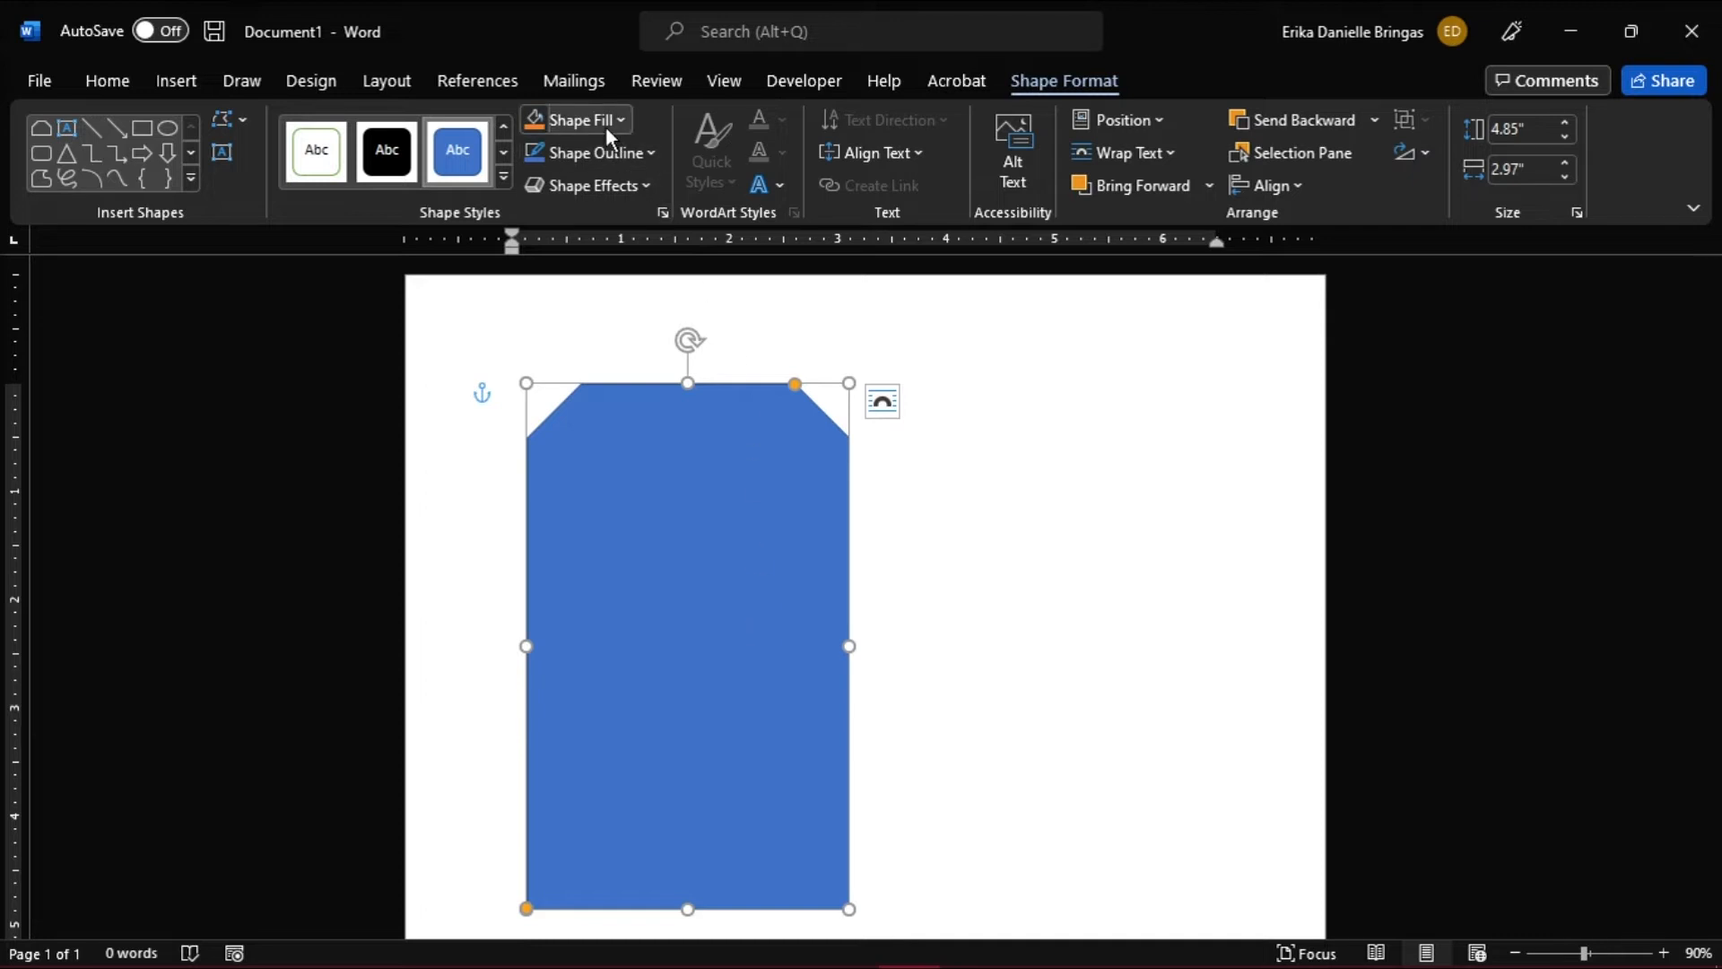
- Fill the shape with the Happy Birthday picture, shrink it, and give it a navy outline
click(572, 119)
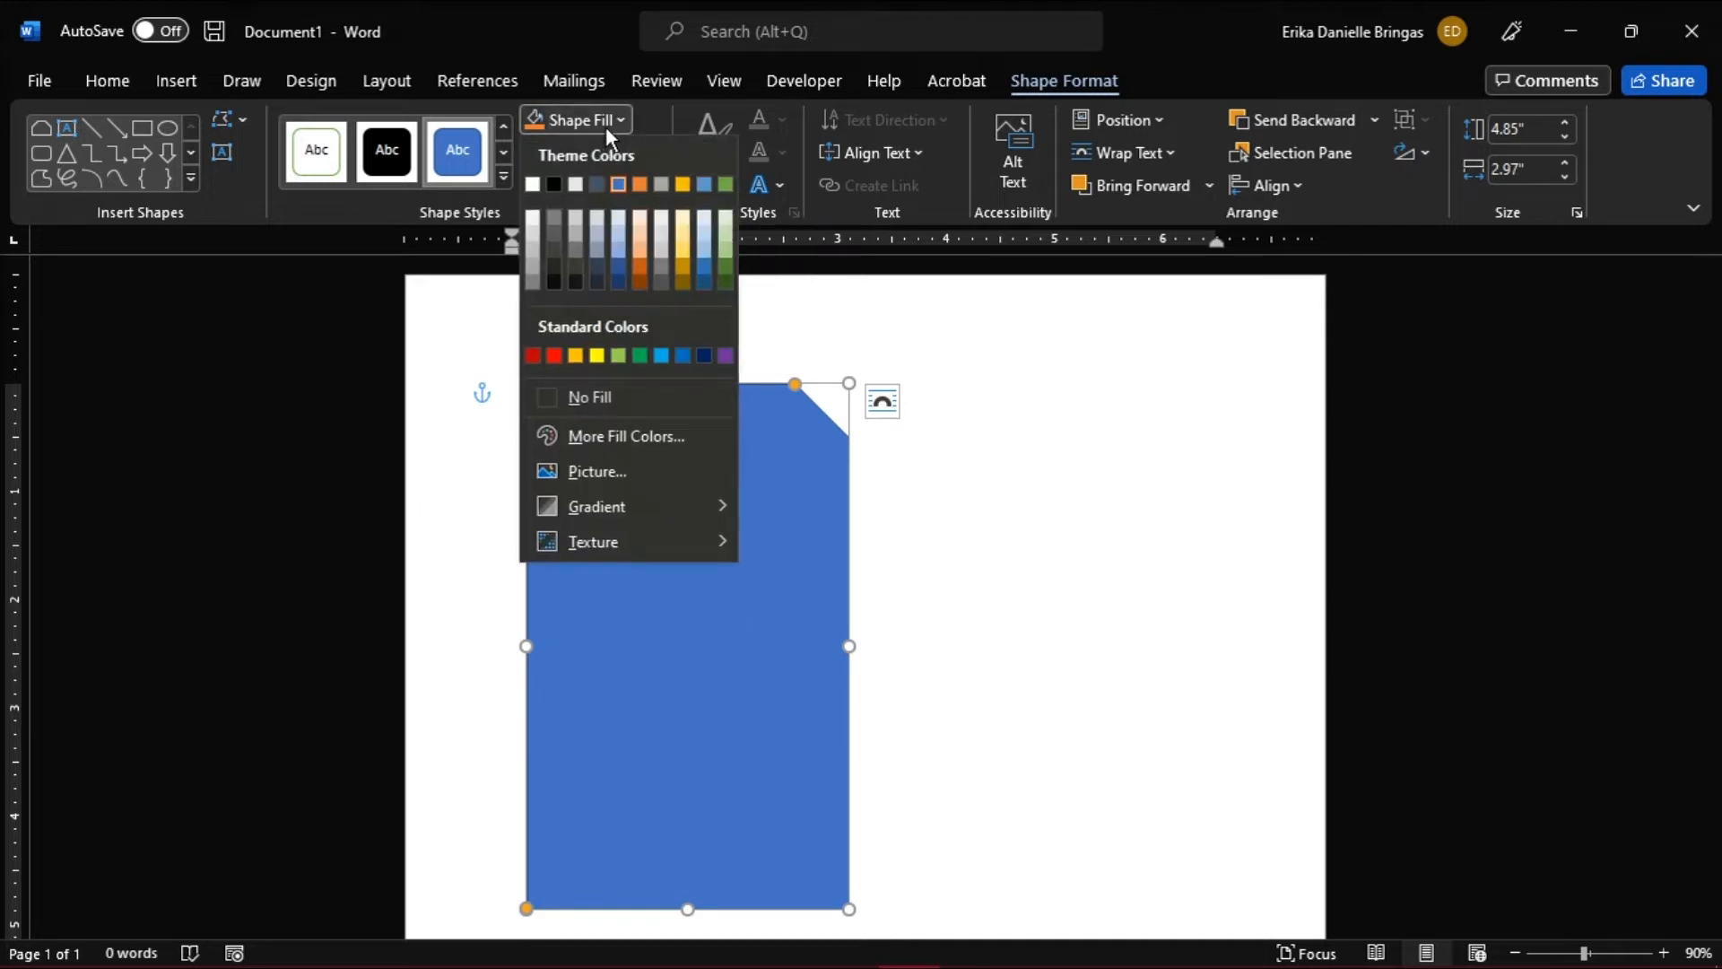
mouse_move(635, 471)
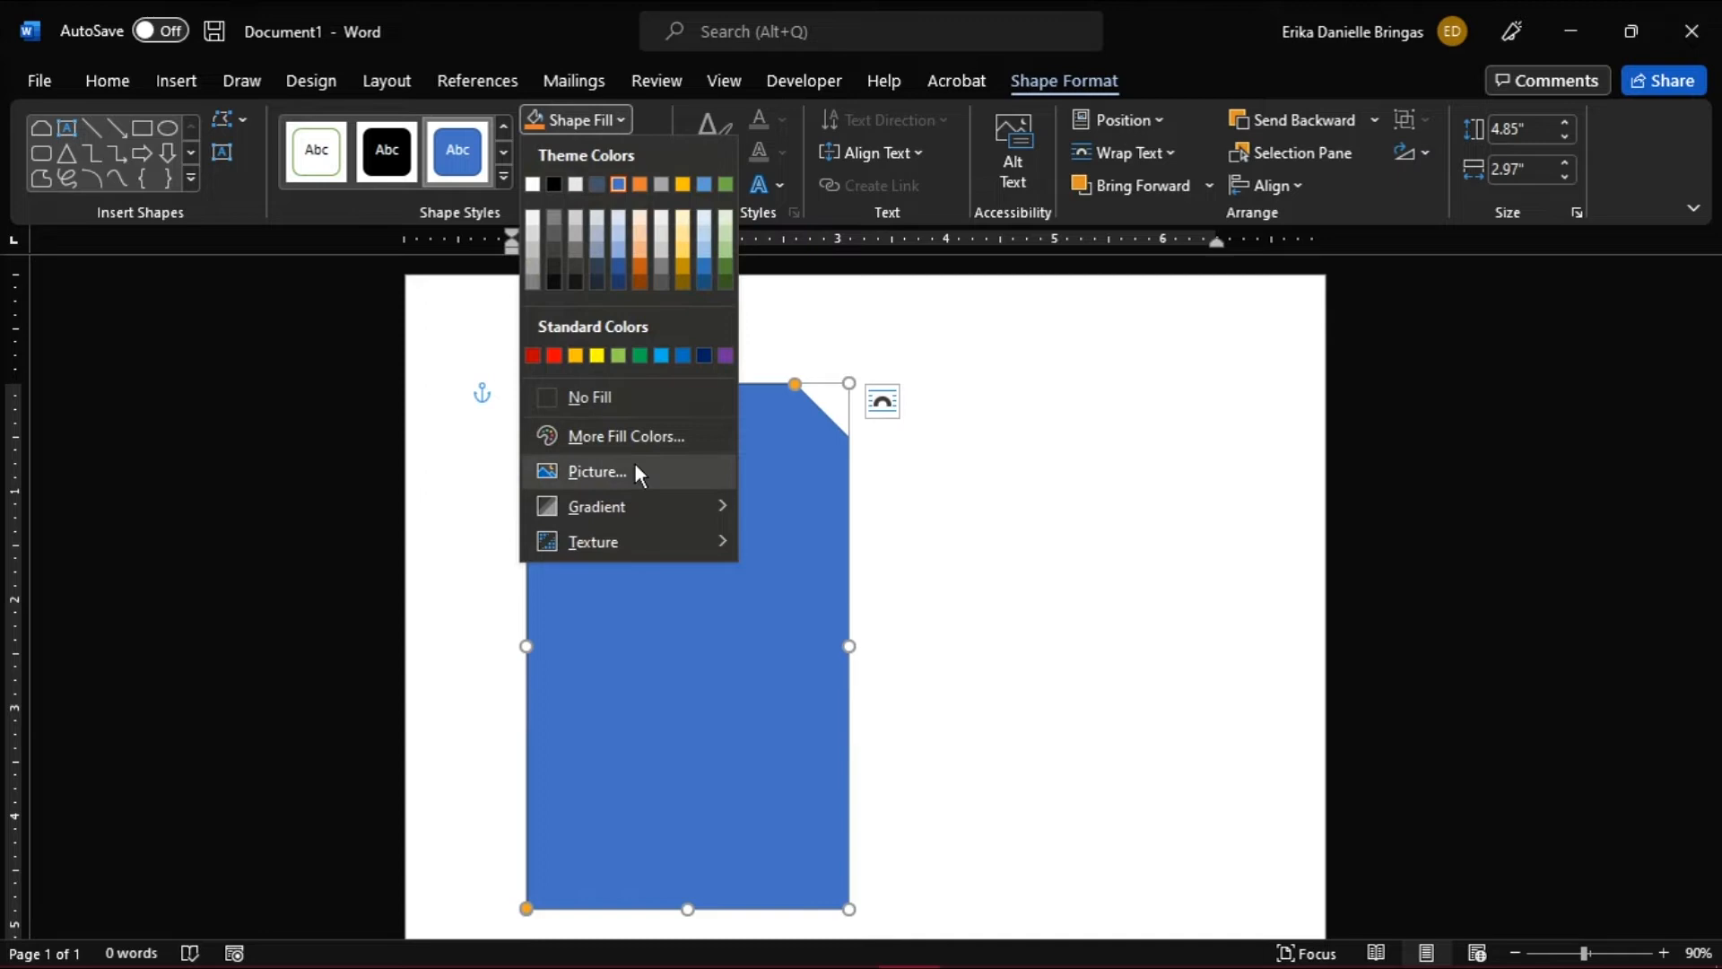
click(597, 471)
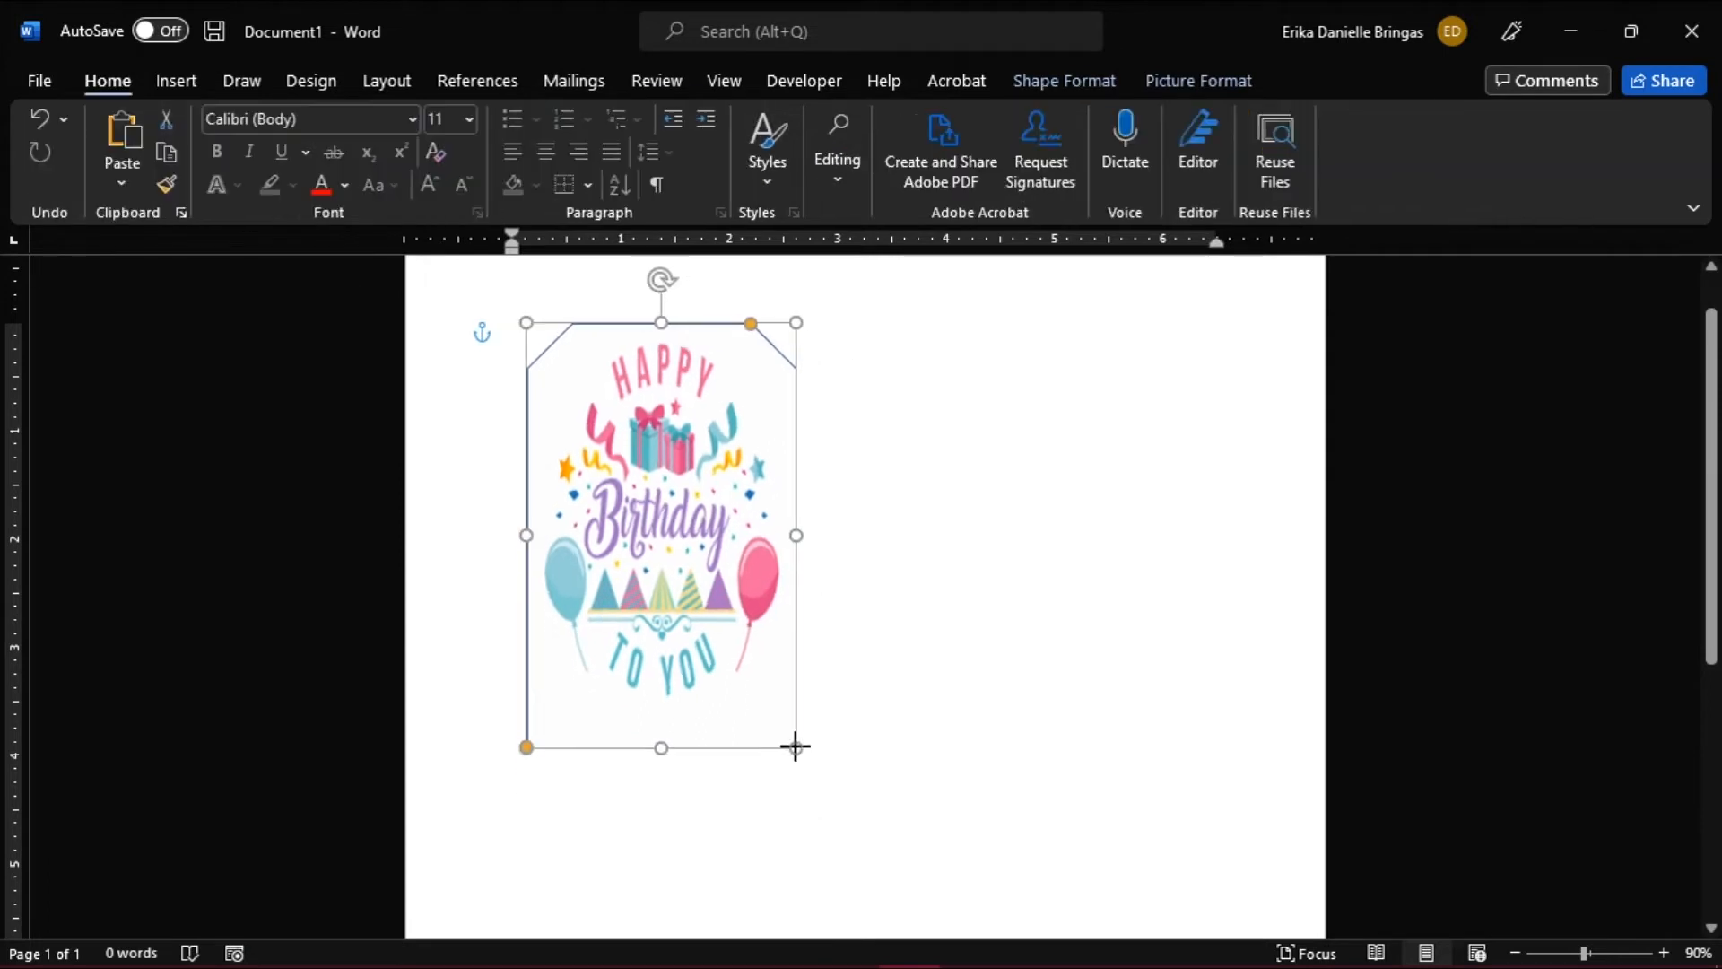
click(591, 151)
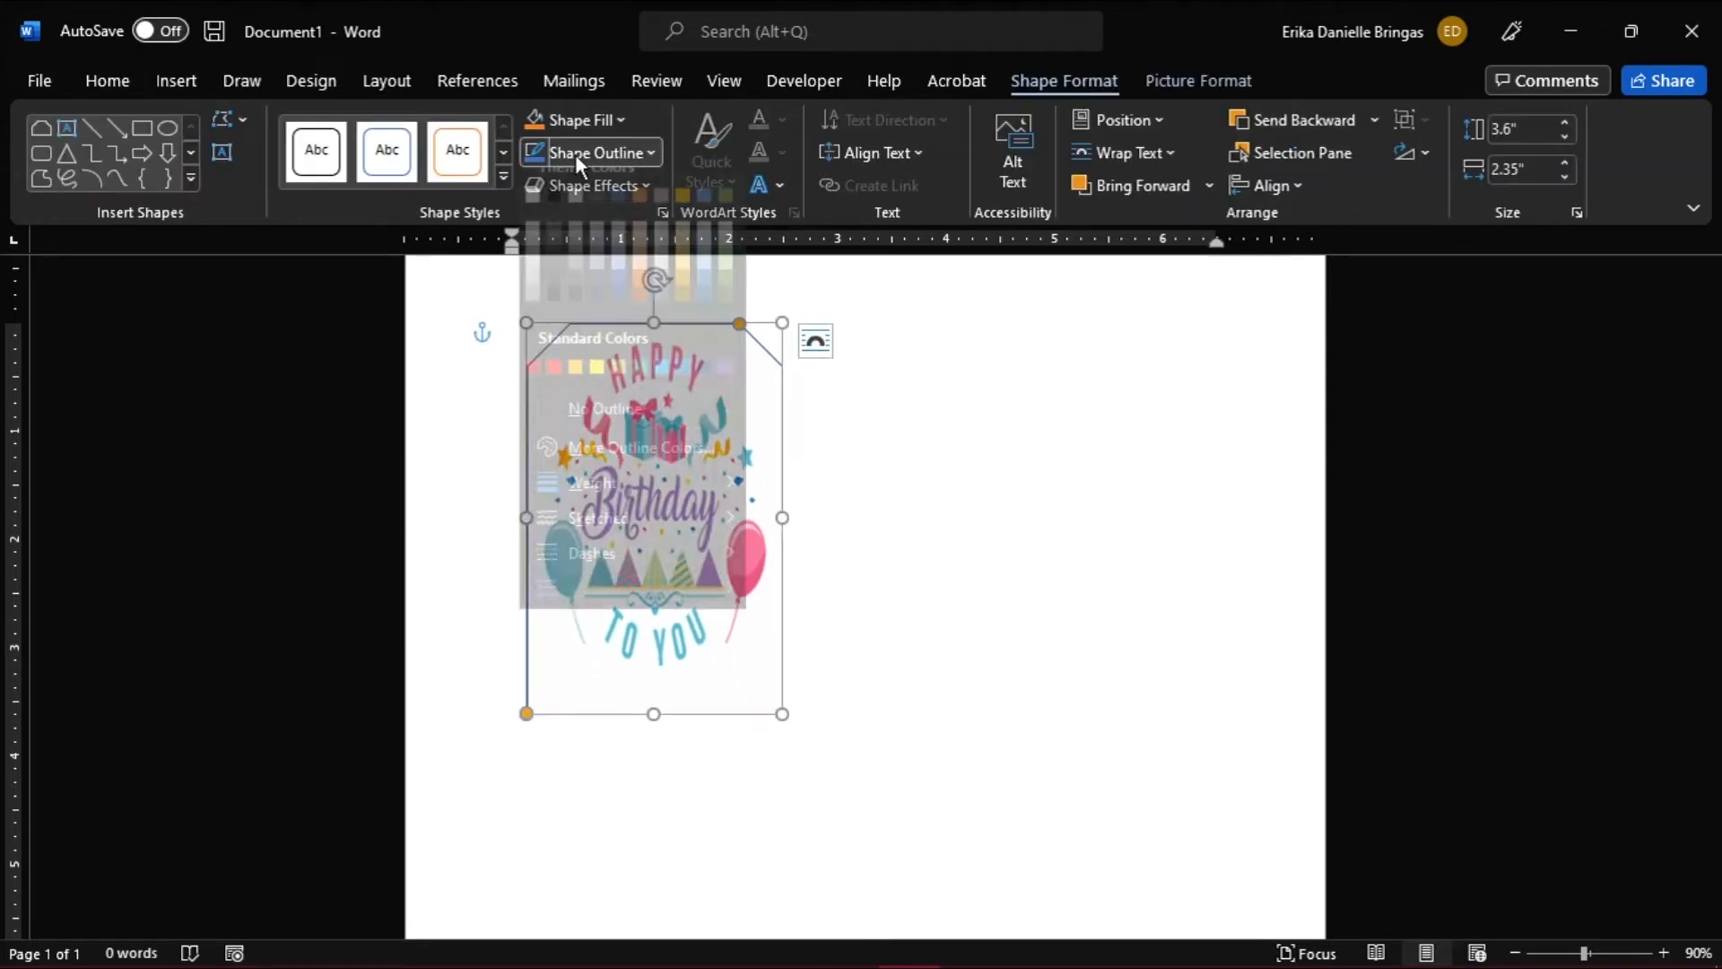
click(592, 504)
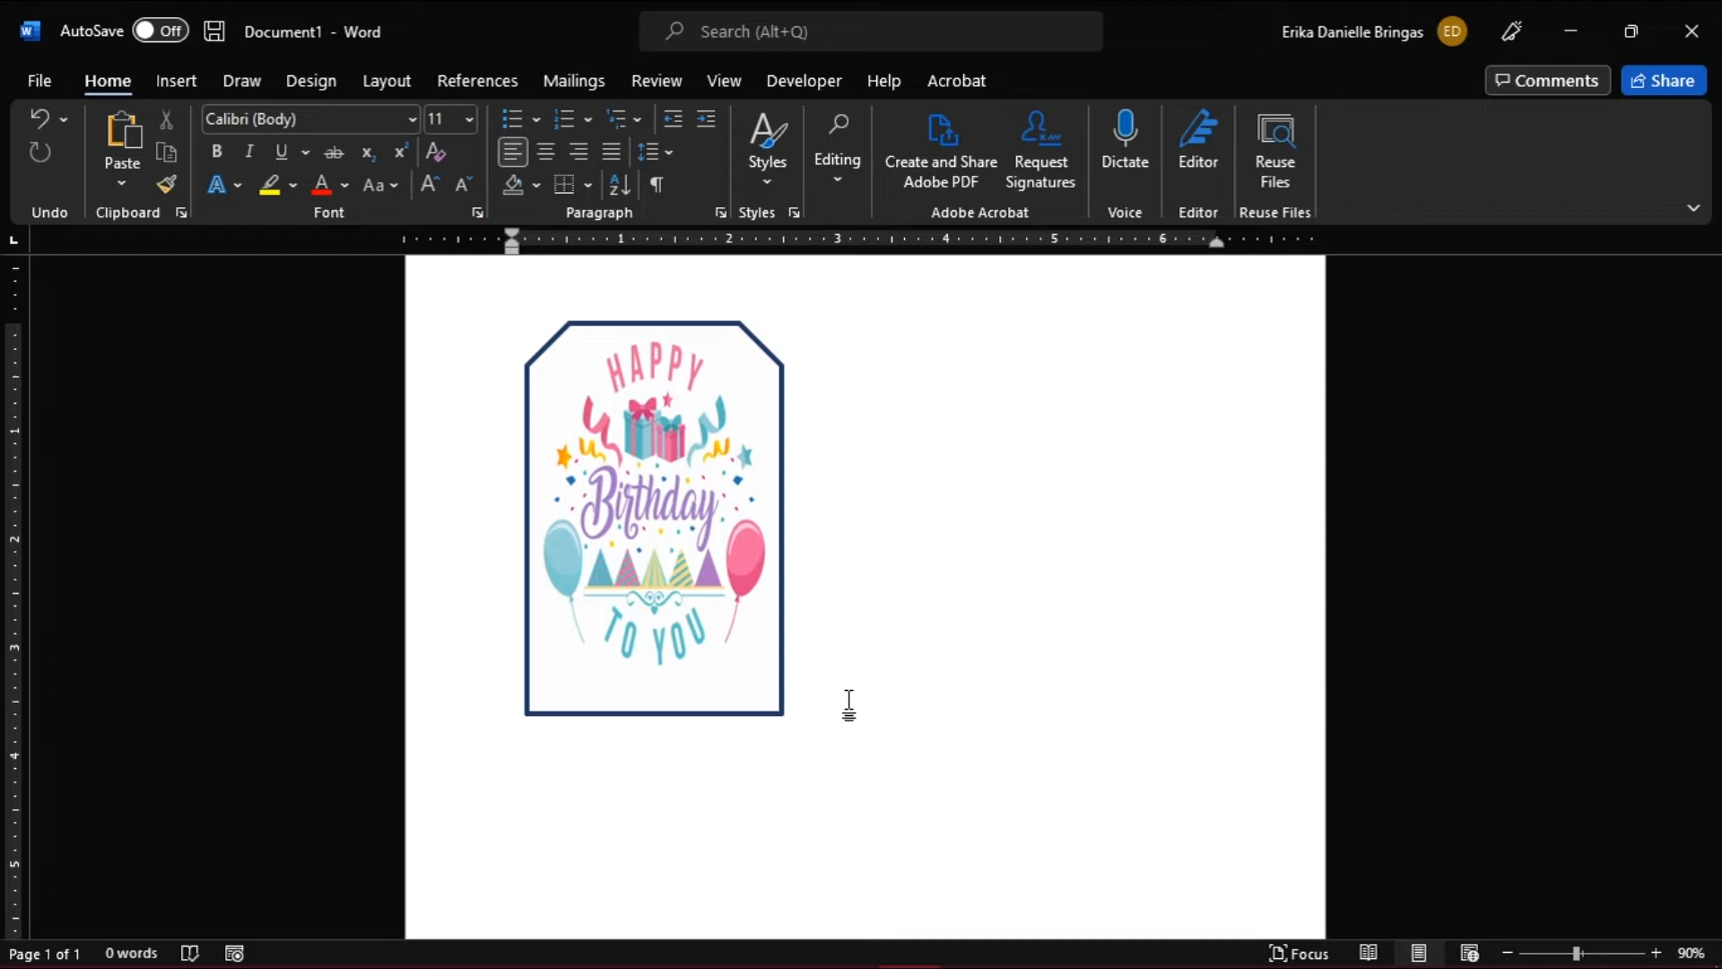
mouse_move(738, 615)
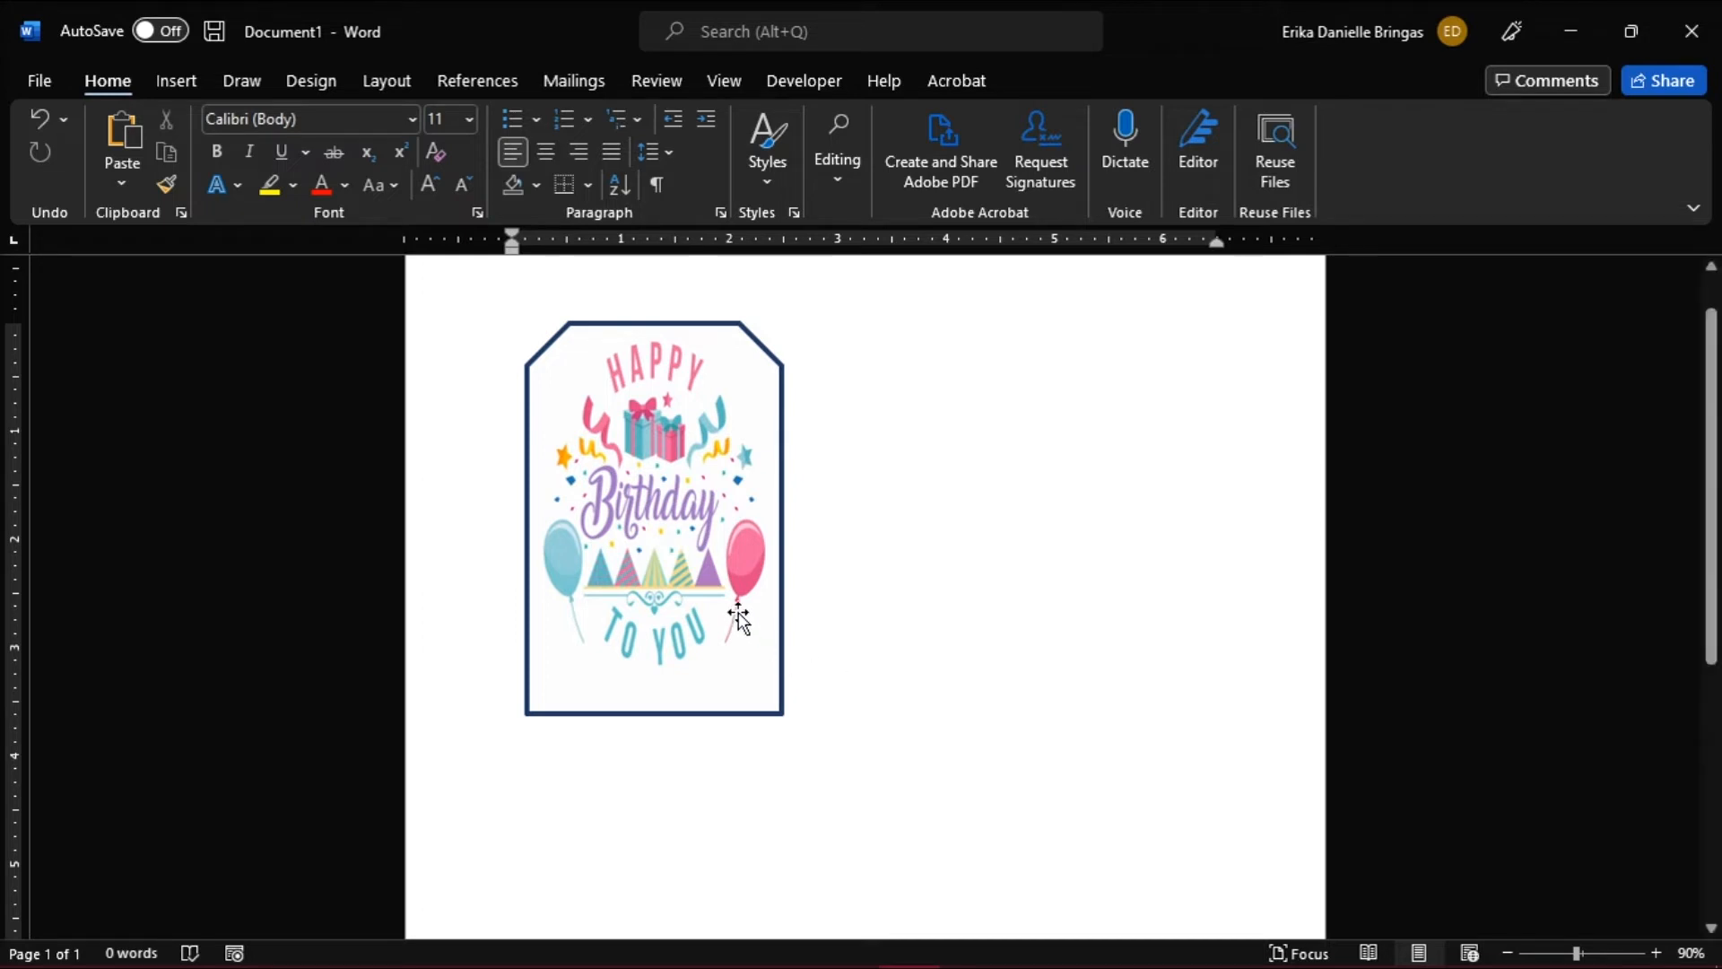
click(177, 79)
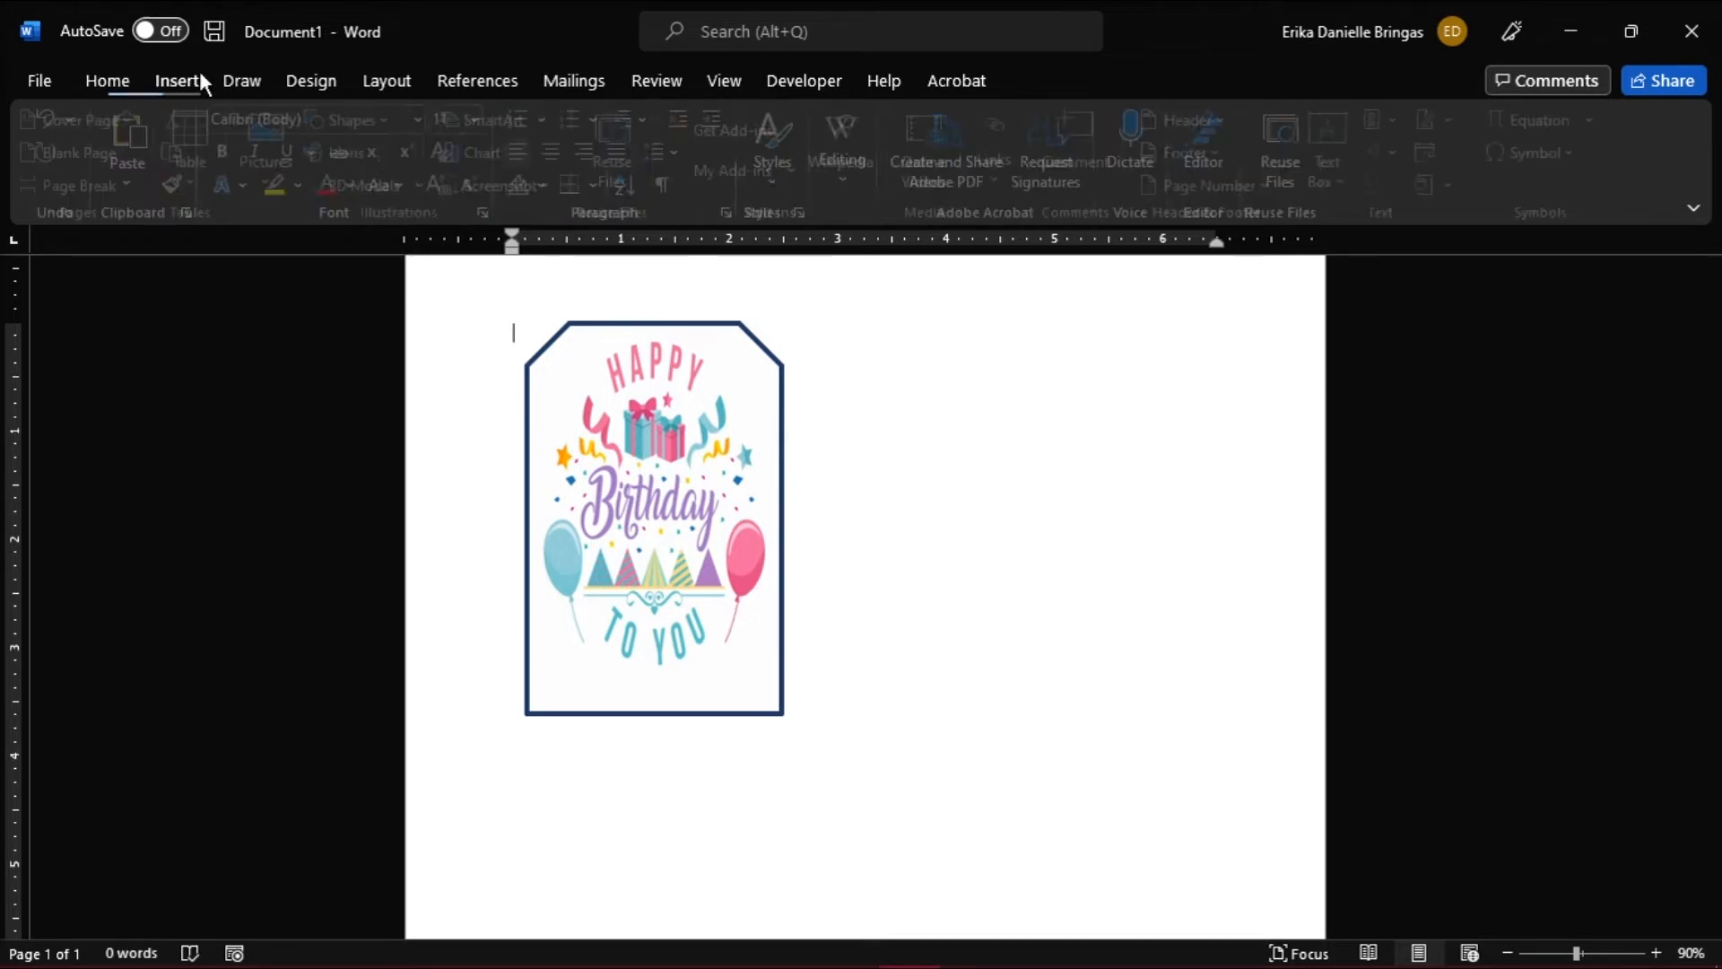
- Draw a text box at the tag's bottom reading 'From:' in a script font
click(177, 80)
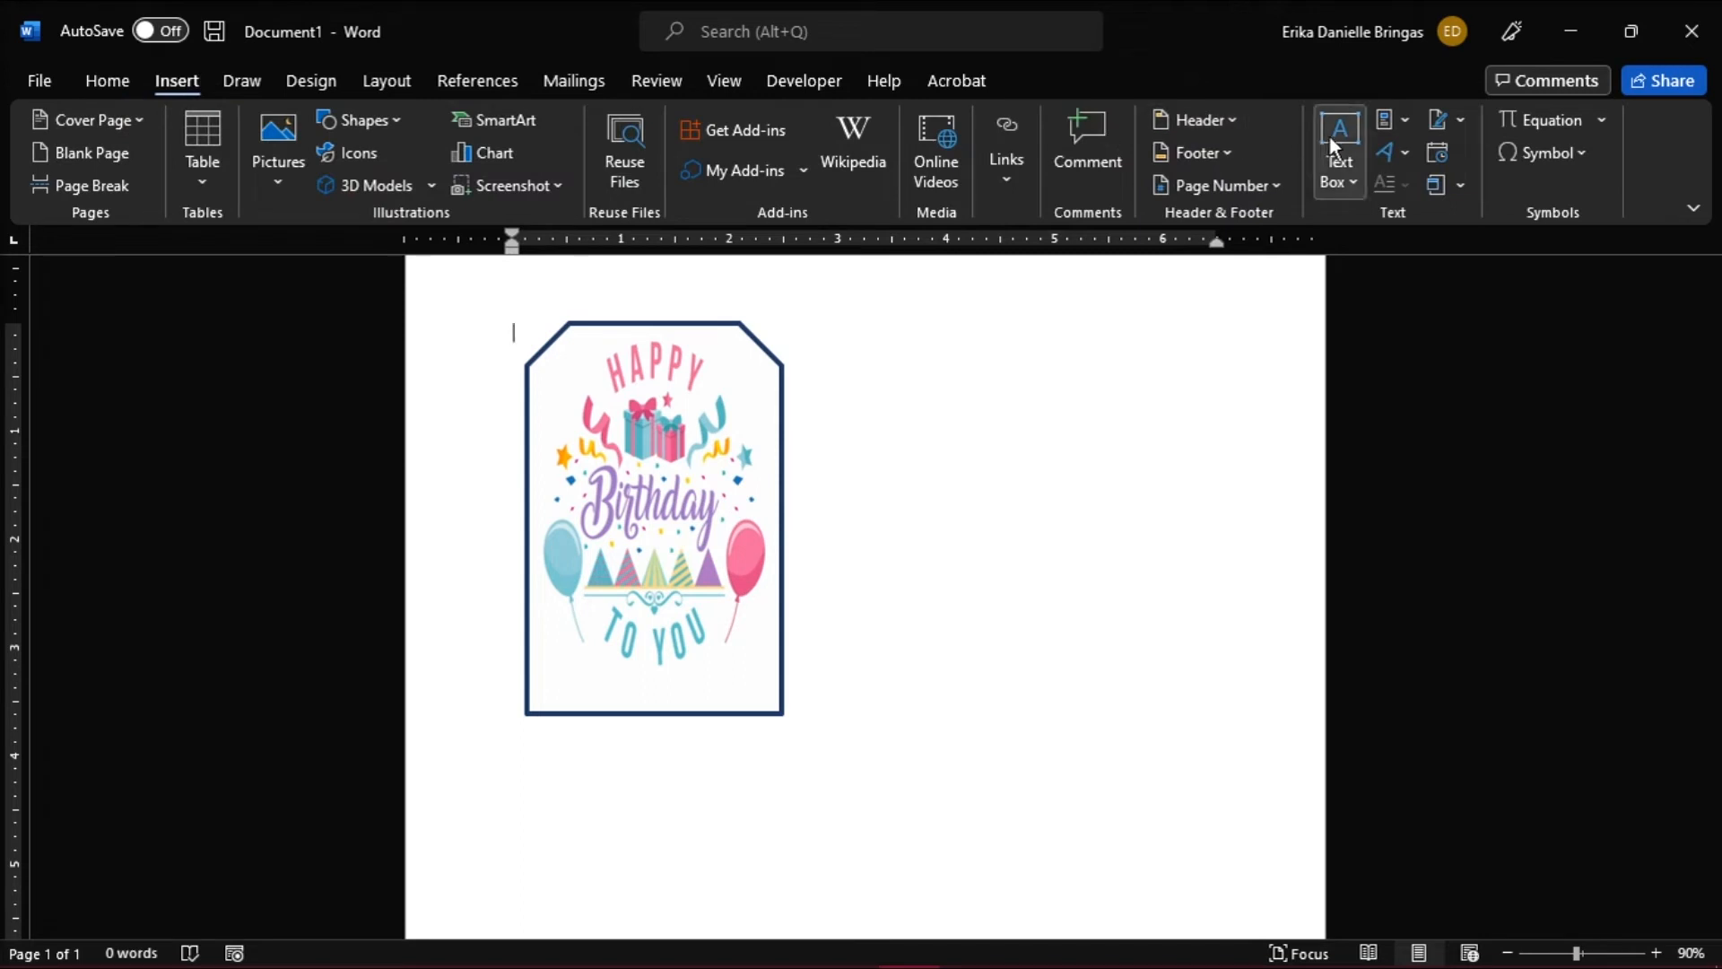
click(1337, 151)
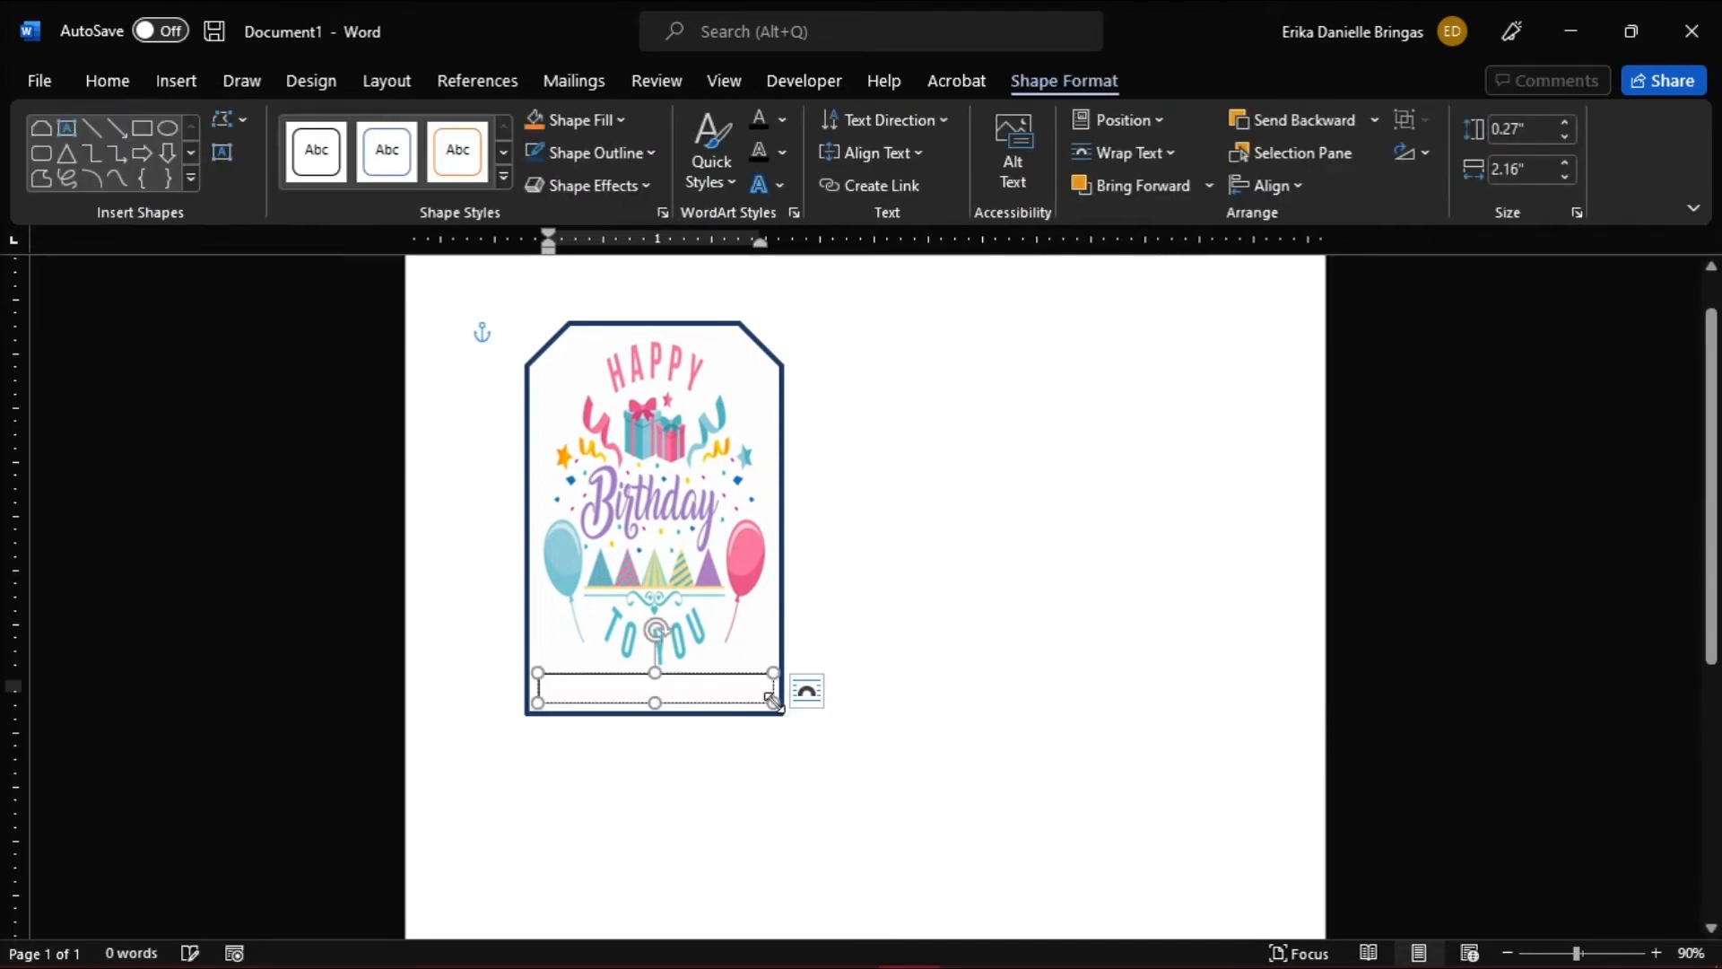
text(Fr)
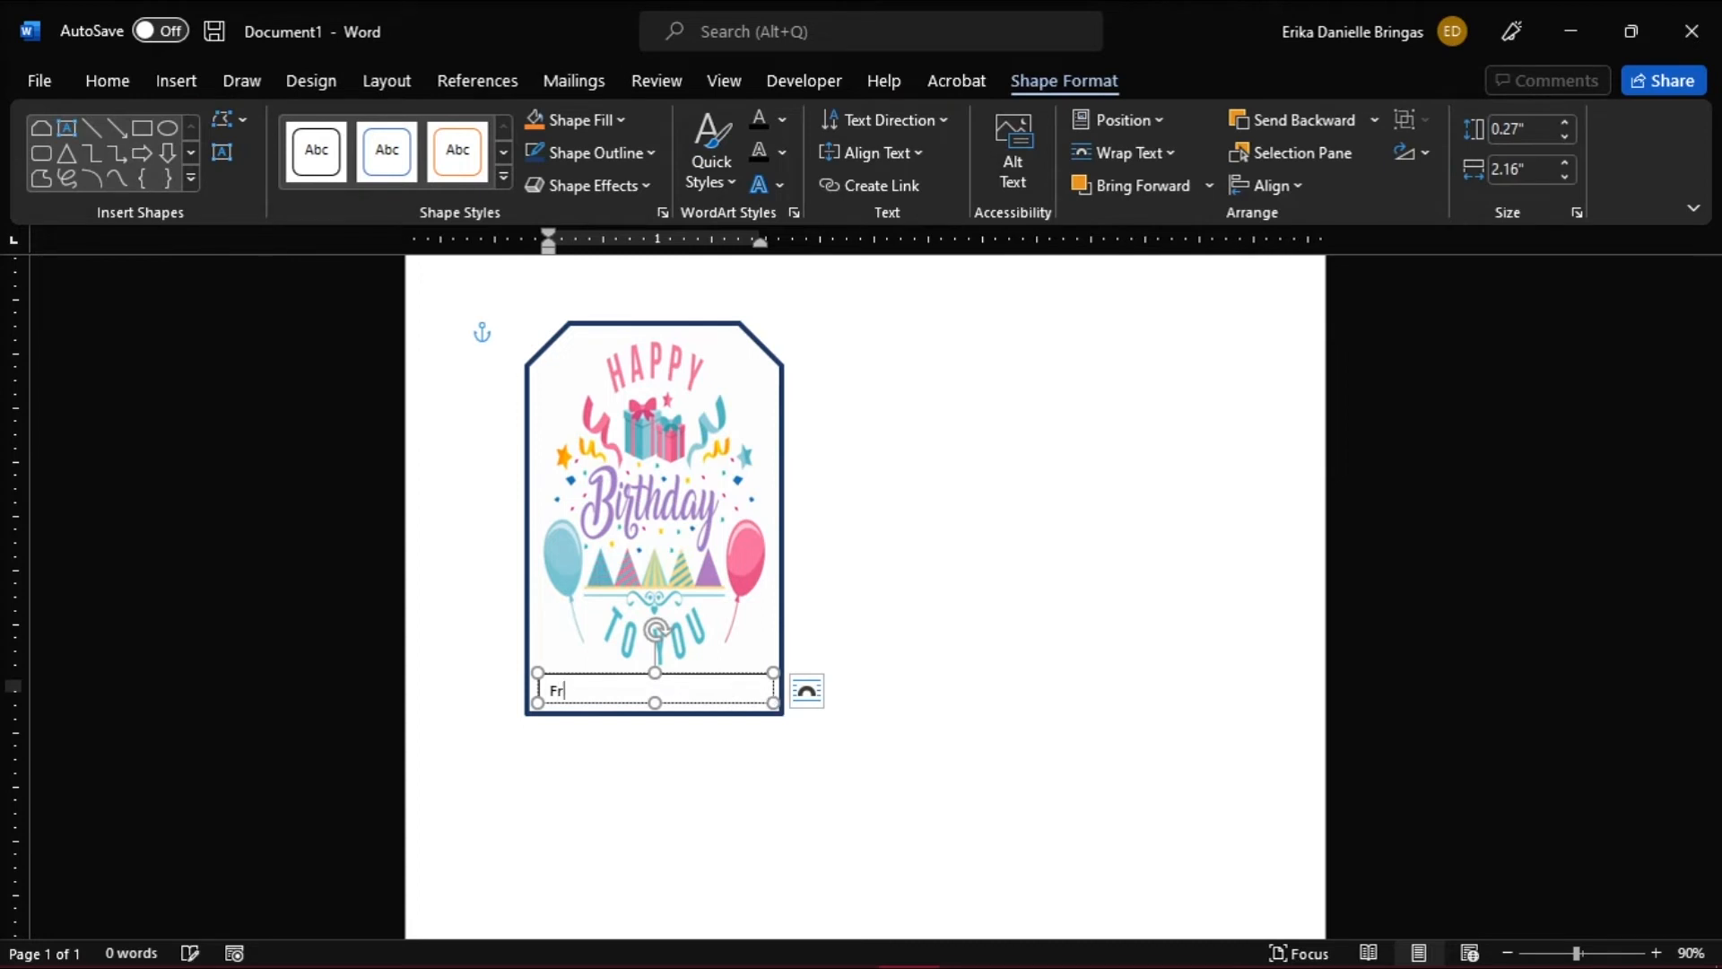
text(om:)
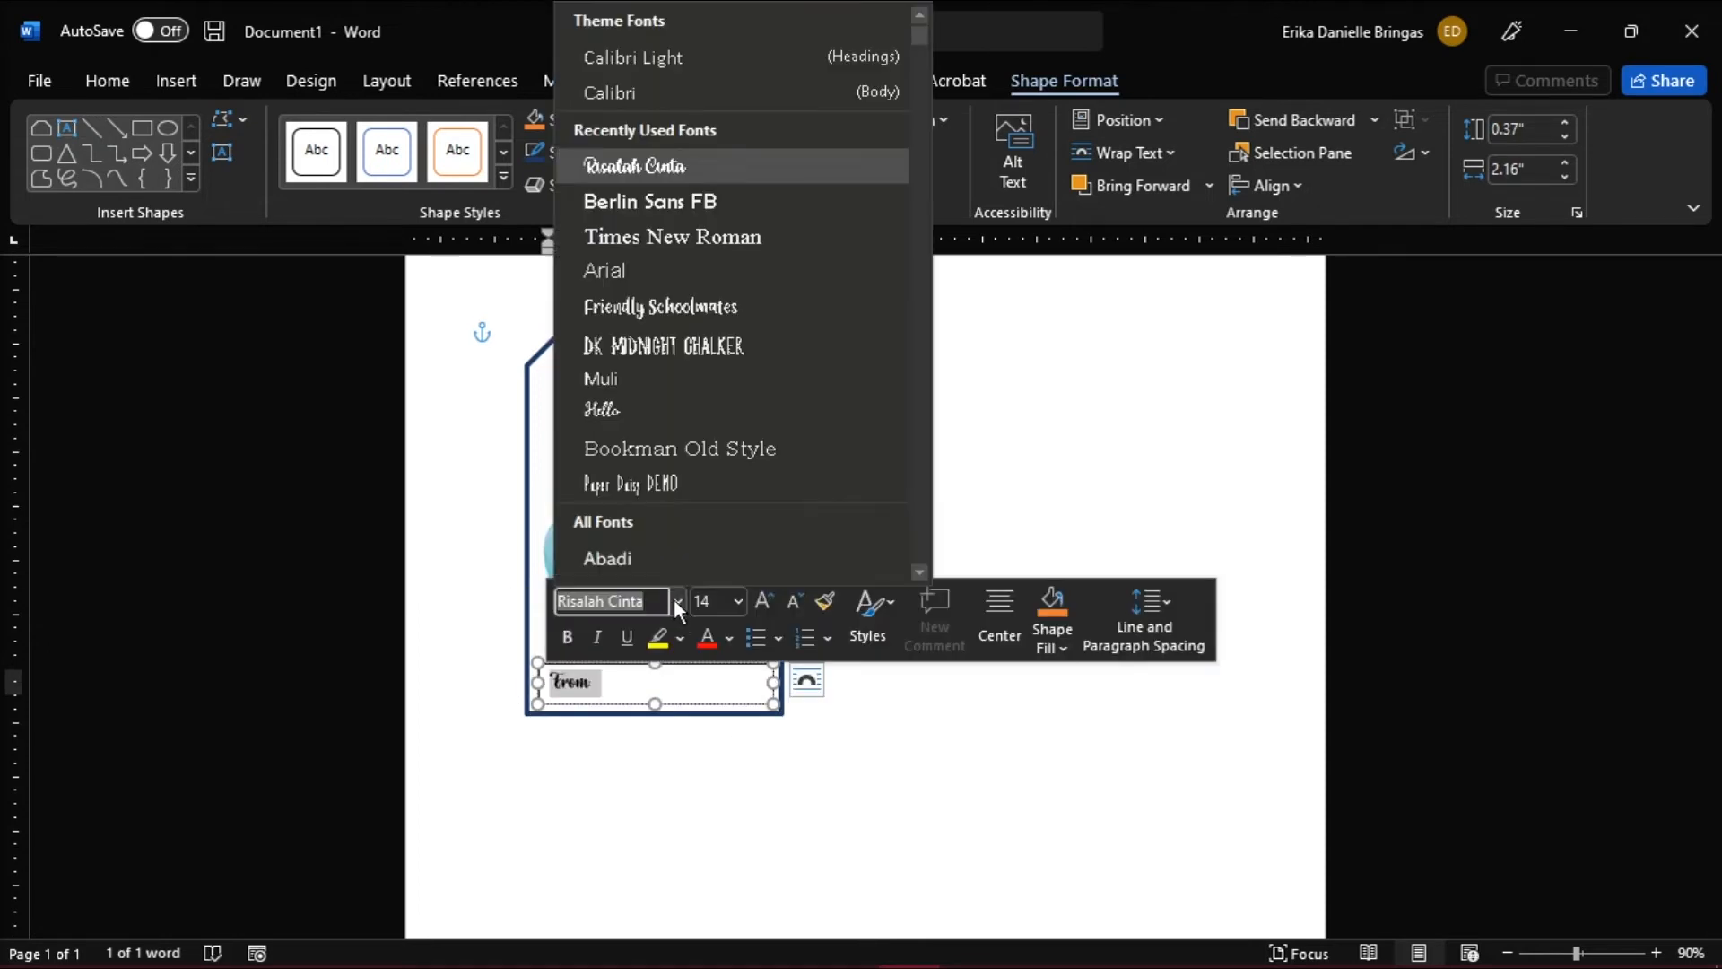
click(587, 152)
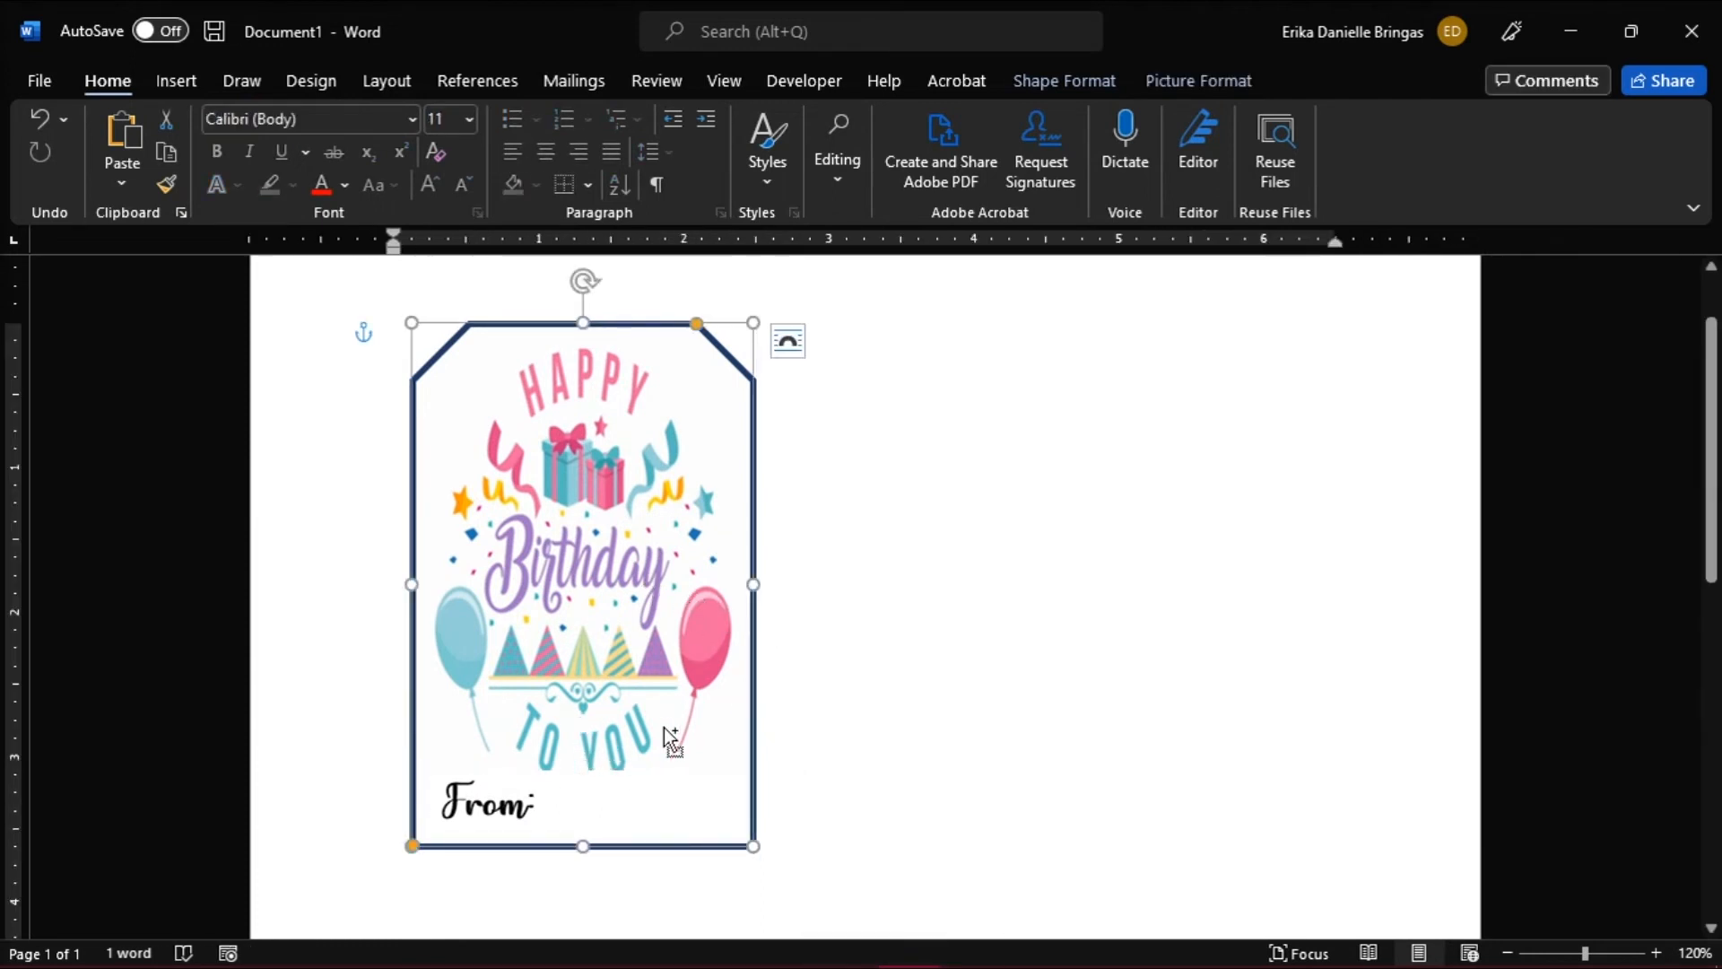
- Group the tag with its label and paste copies into two rows of three tags
click(486, 802)
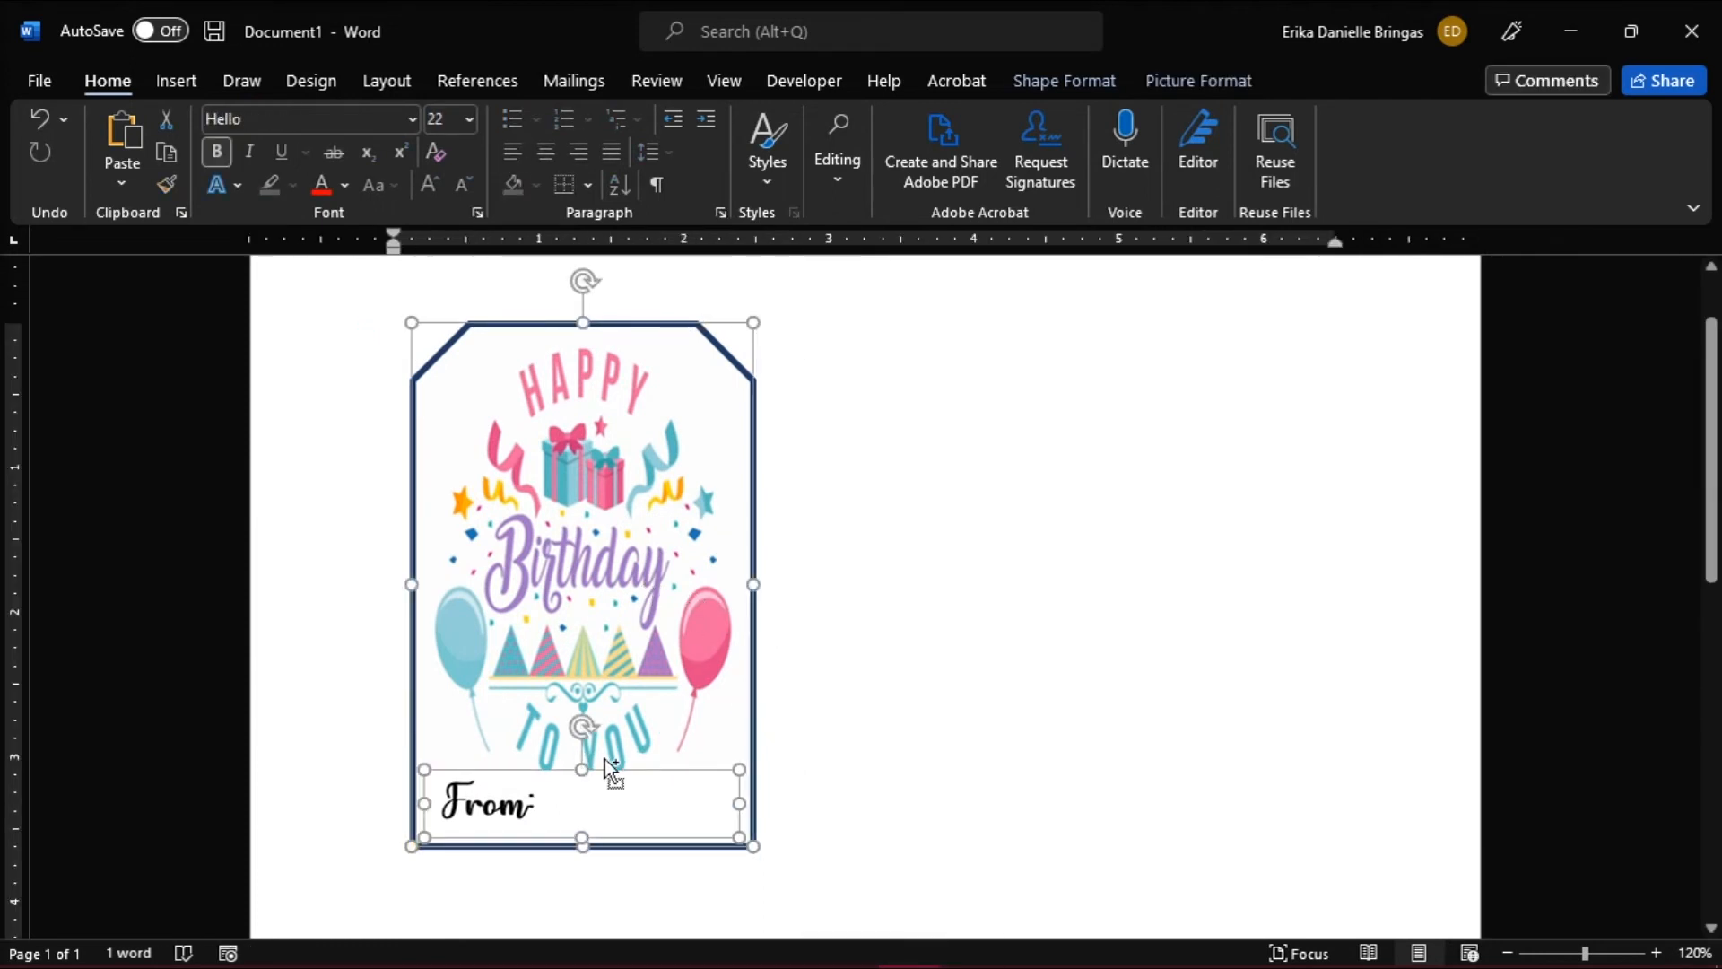
right_click(610, 772)
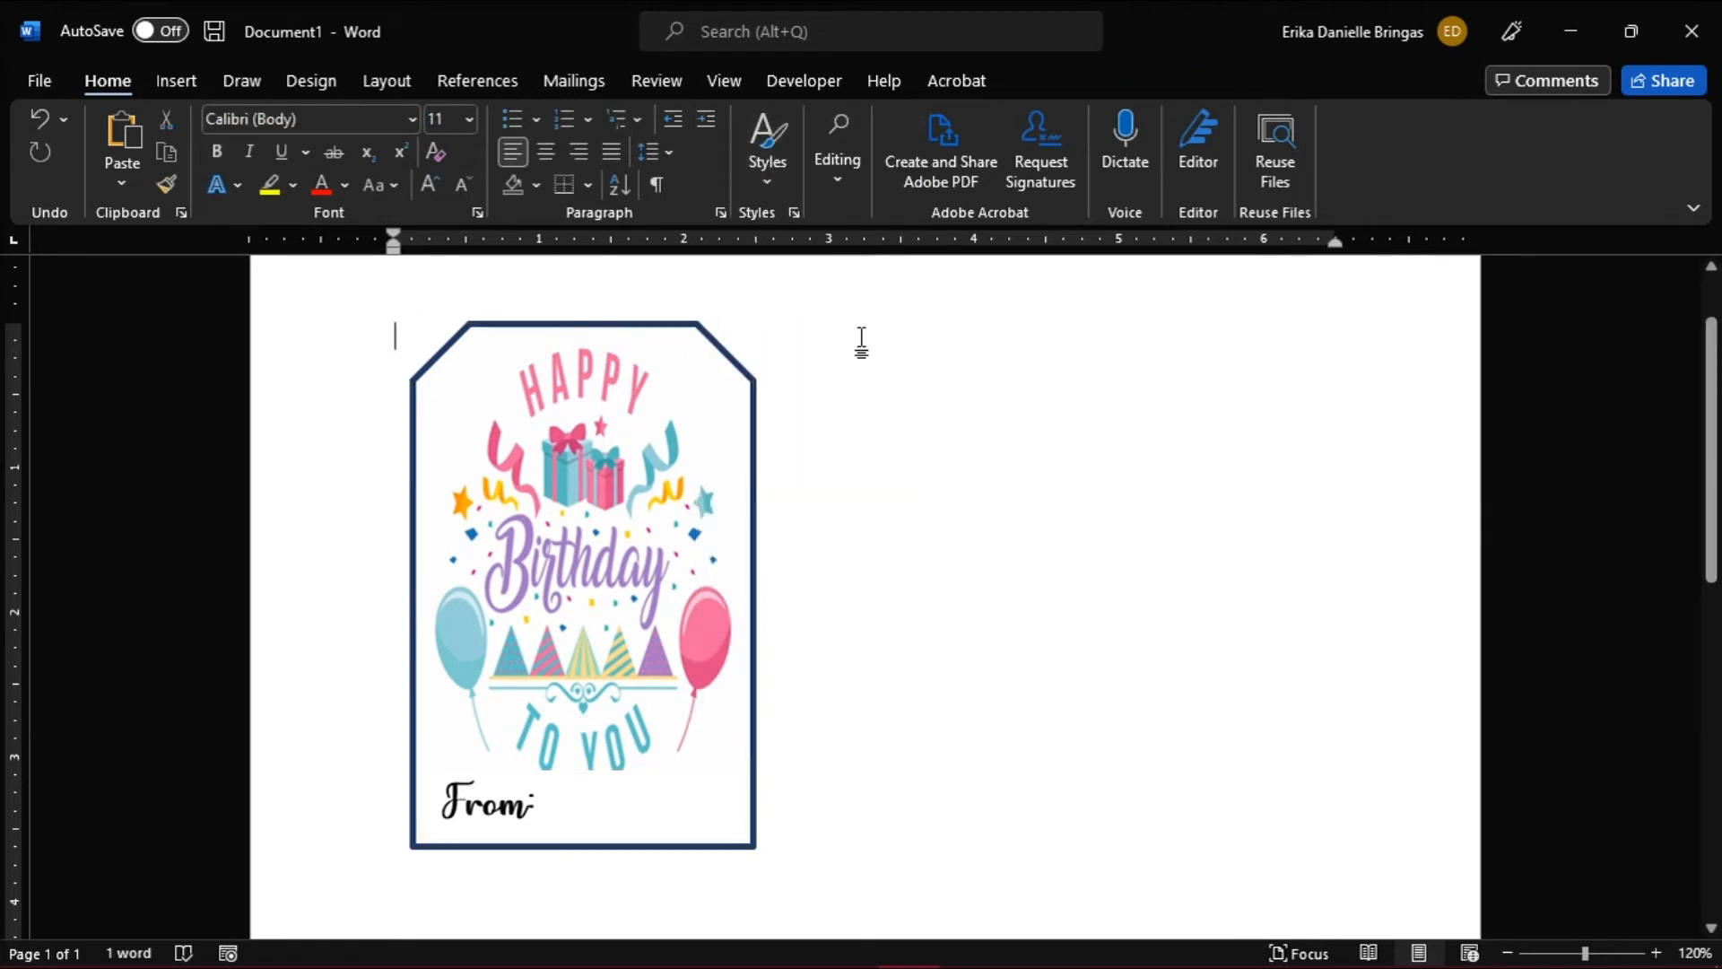
key(ctrl+v)
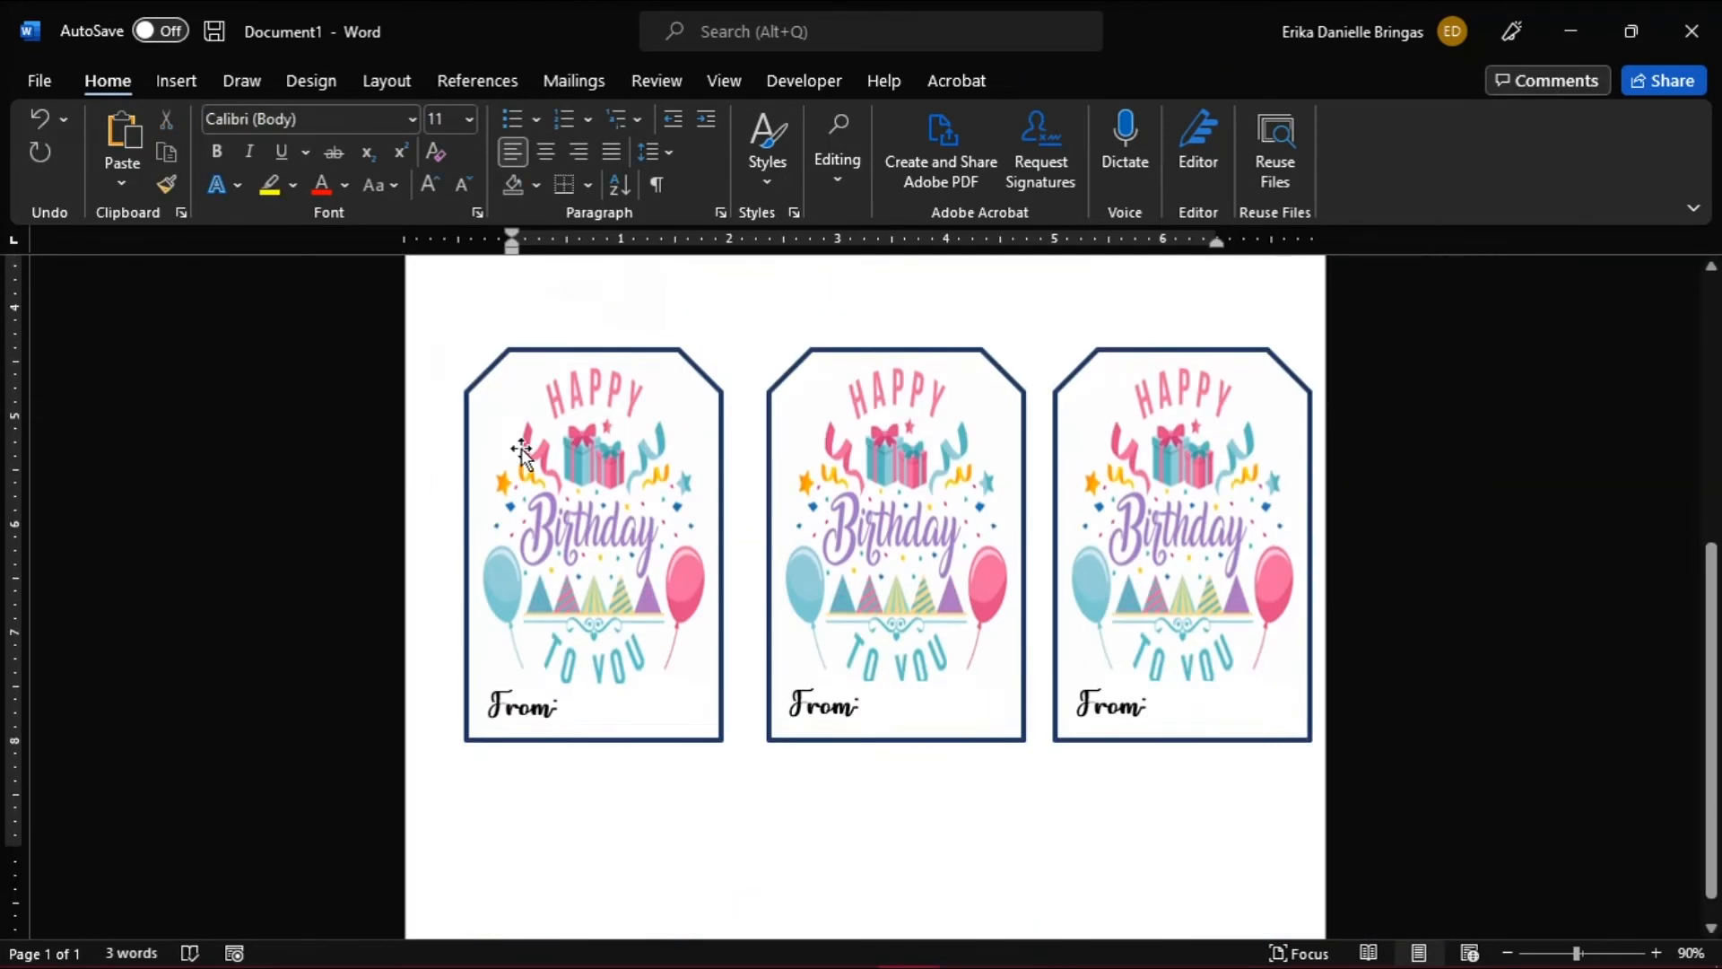
click(1182, 582)
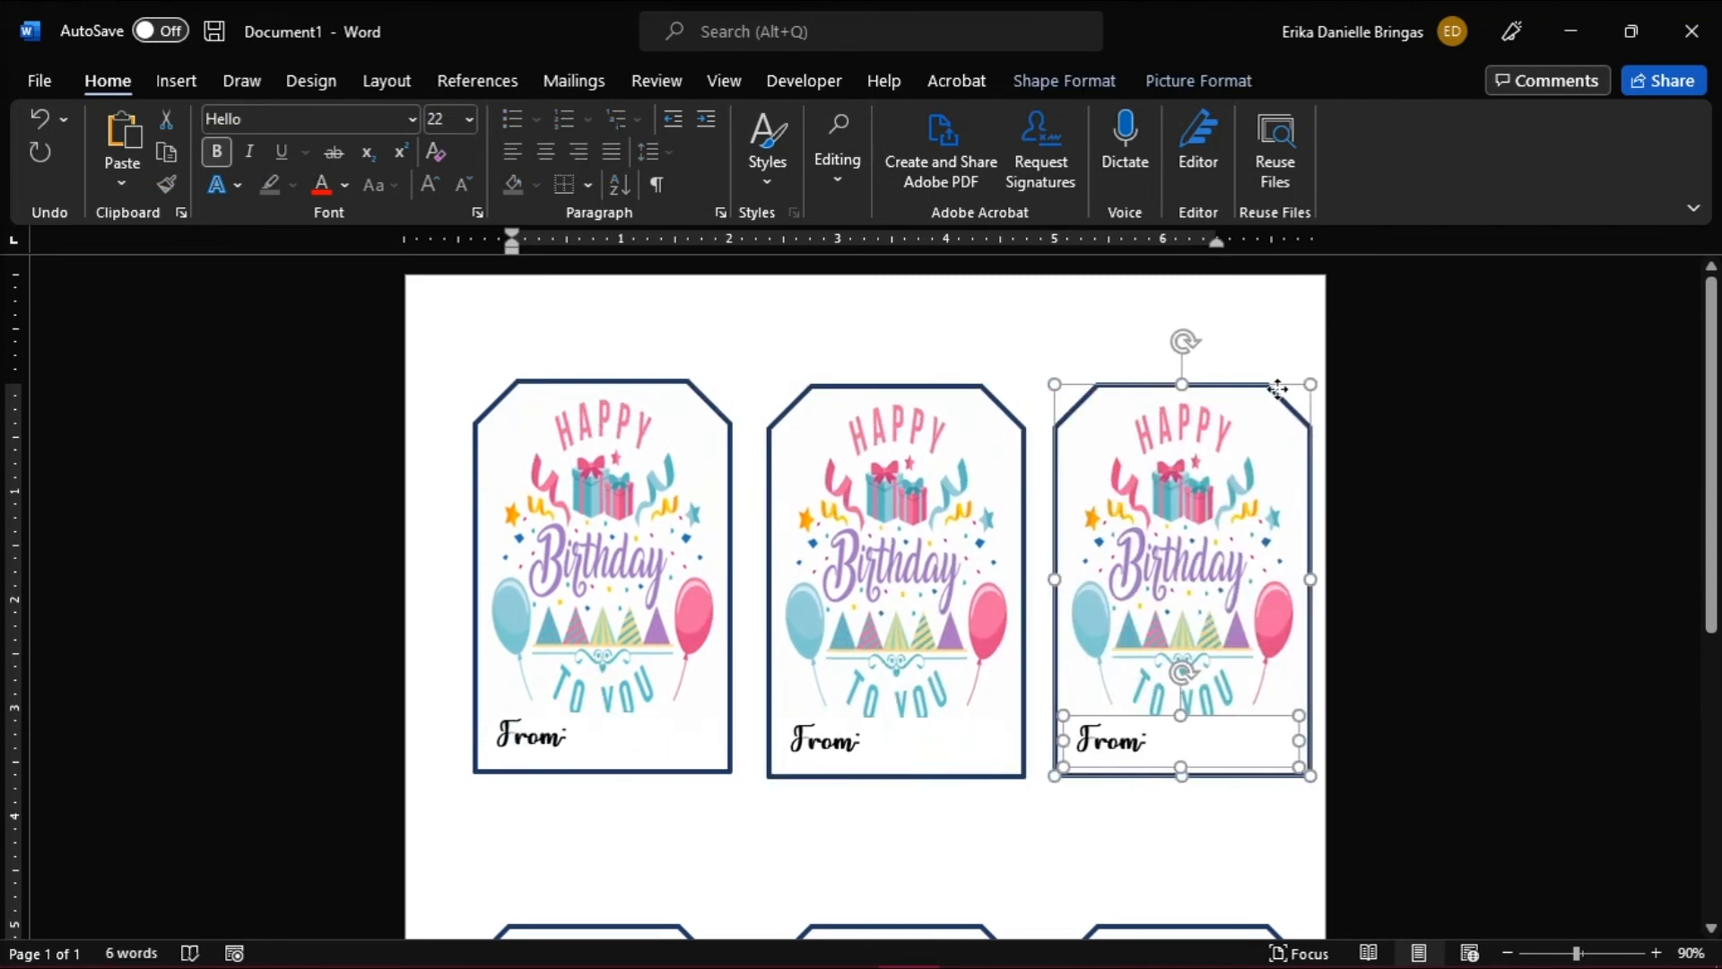
scroll(down, 3)
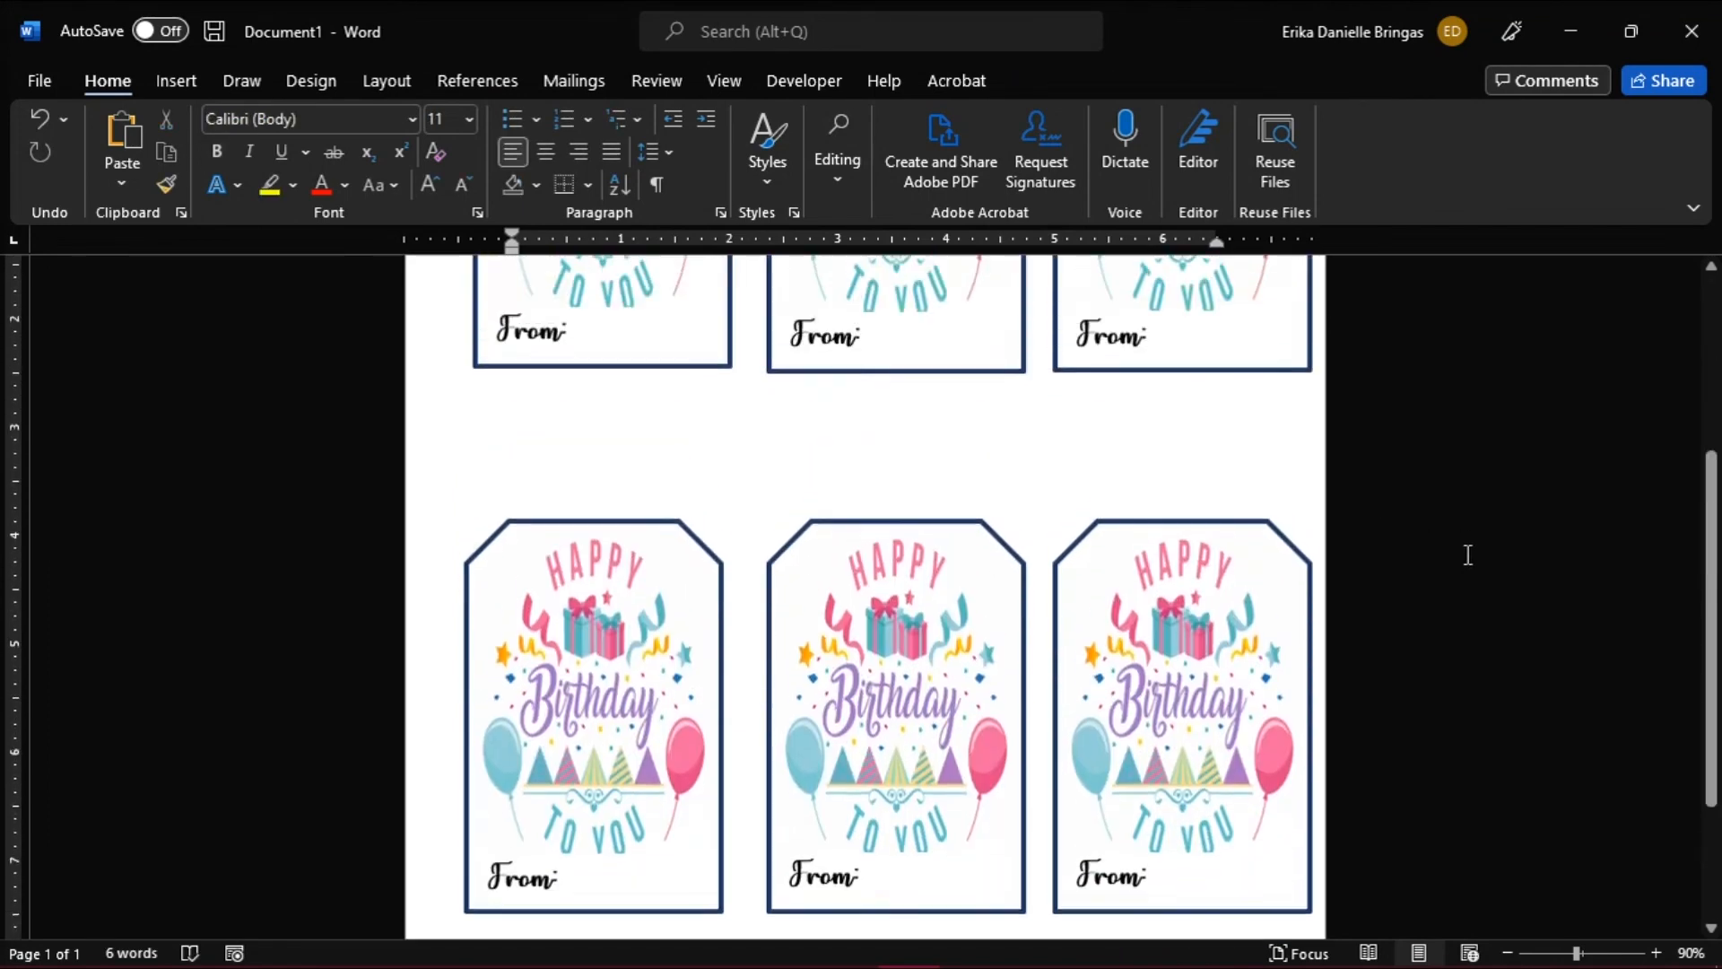
scroll(up, 3)
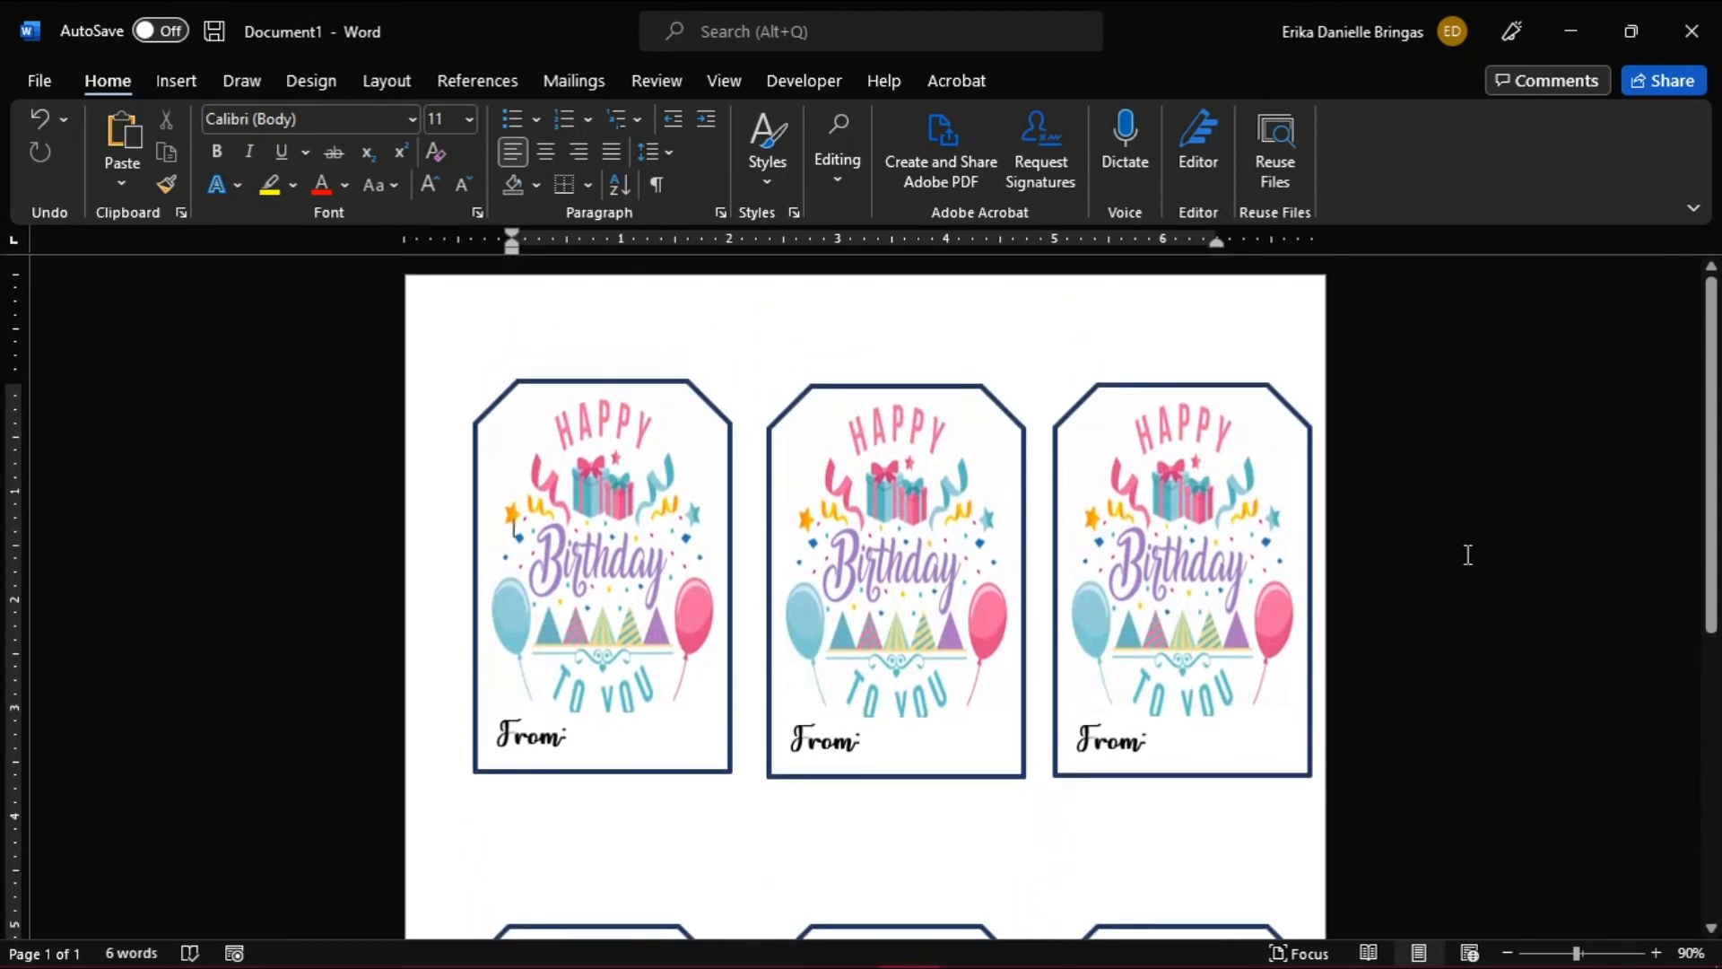